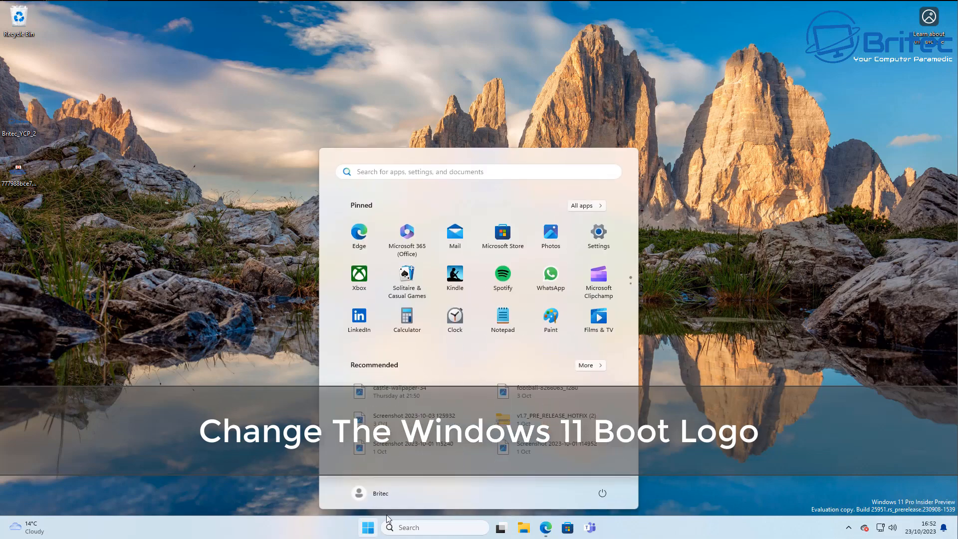
Dismiss the Start menu so only the Windows 11 desktop shows.
click(601, 493)
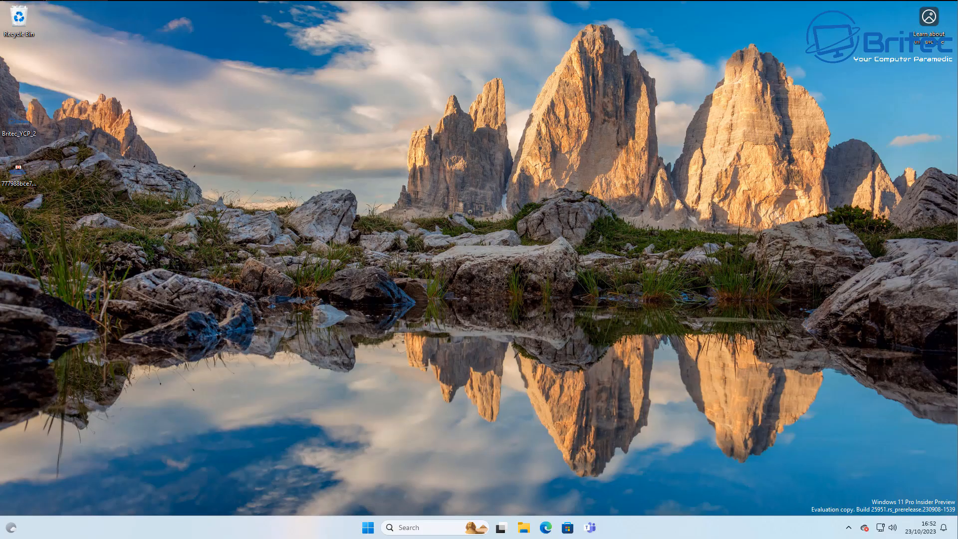
mouse_move(814, 294)
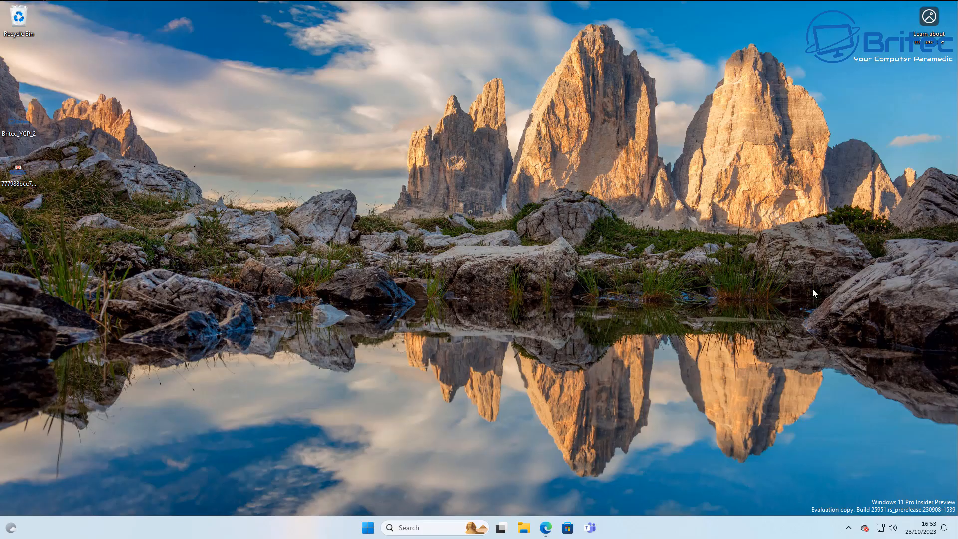
mouse_move(815, 309)
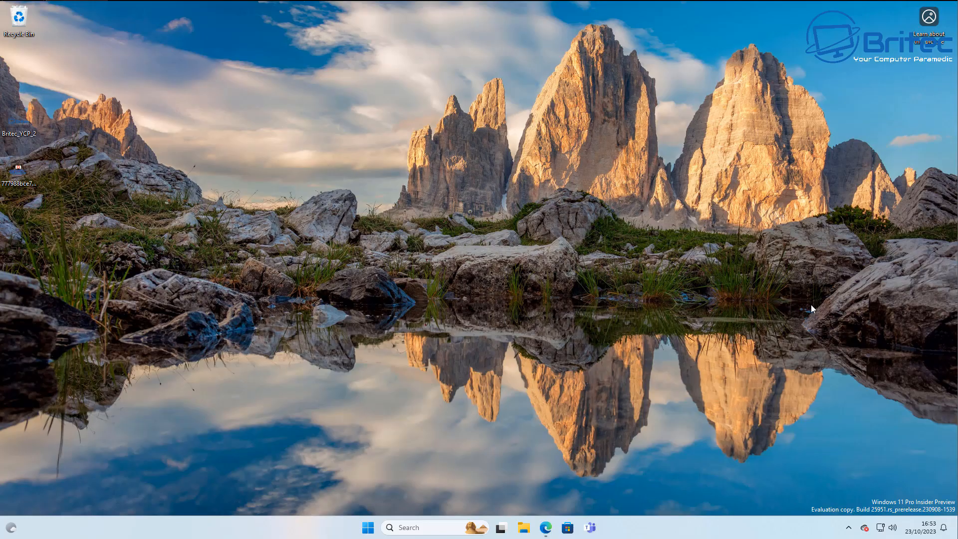
mouse_move(813, 312)
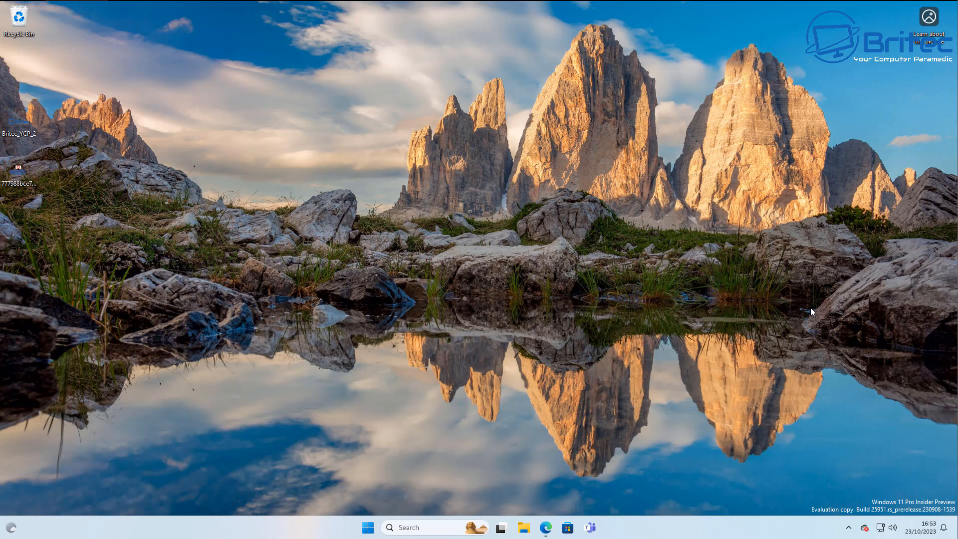
mouse_move(812, 316)
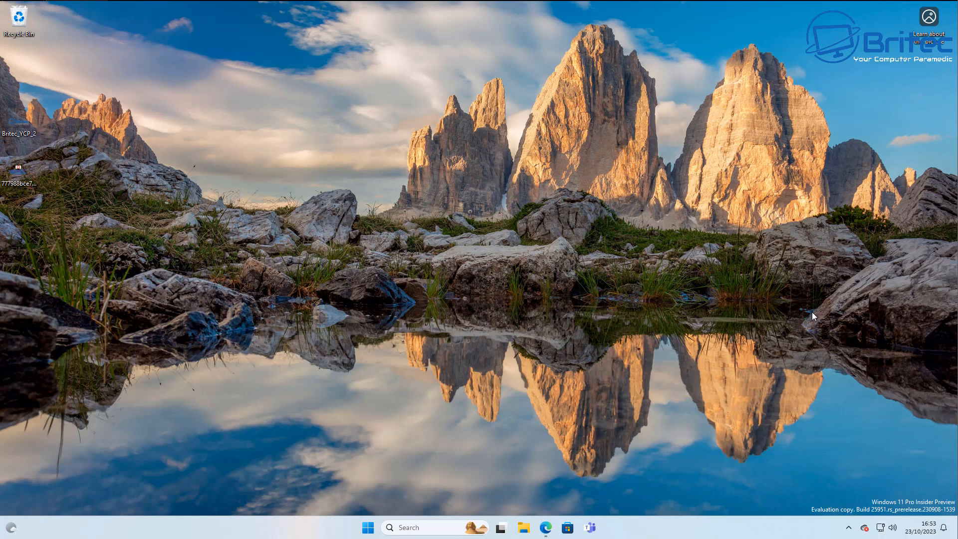
mouse_move(503, 386)
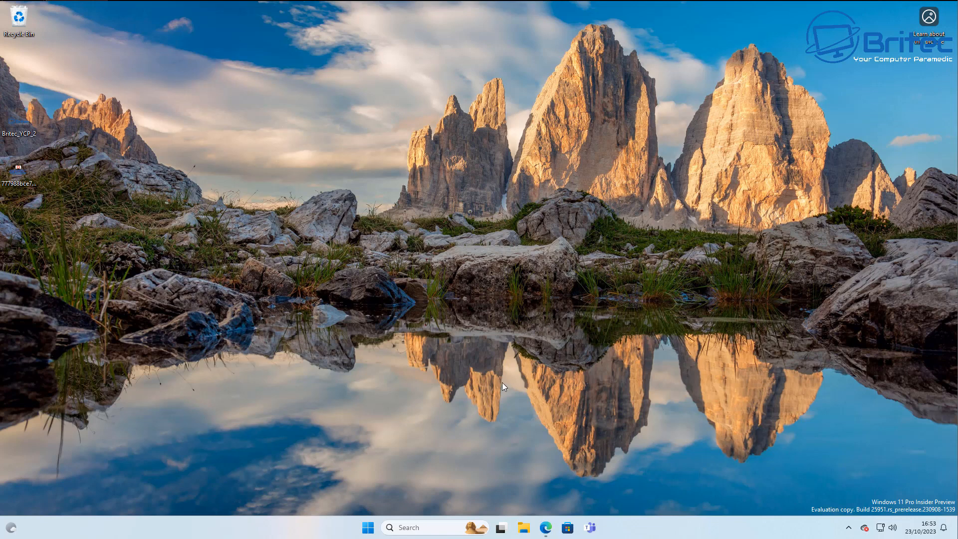
mouse_move(386, 453)
text(system infor)
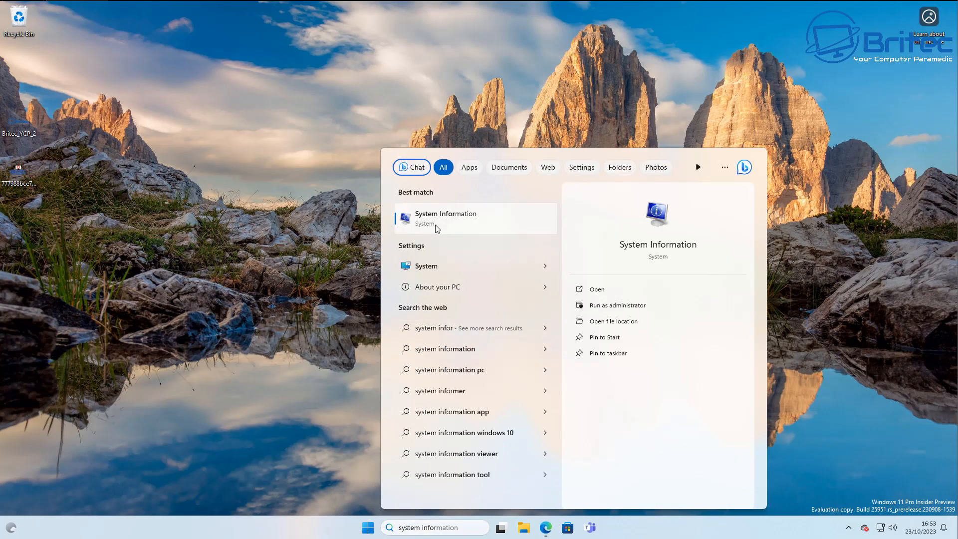
Launch System Information from search and check the BIOS Mode row reads UEFI.
click(596, 289)
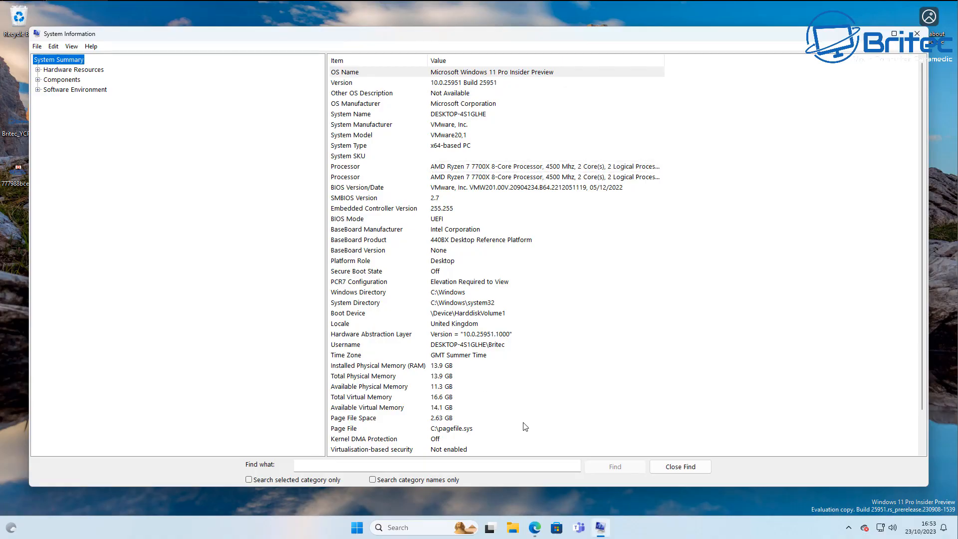
mouse_move(512, 429)
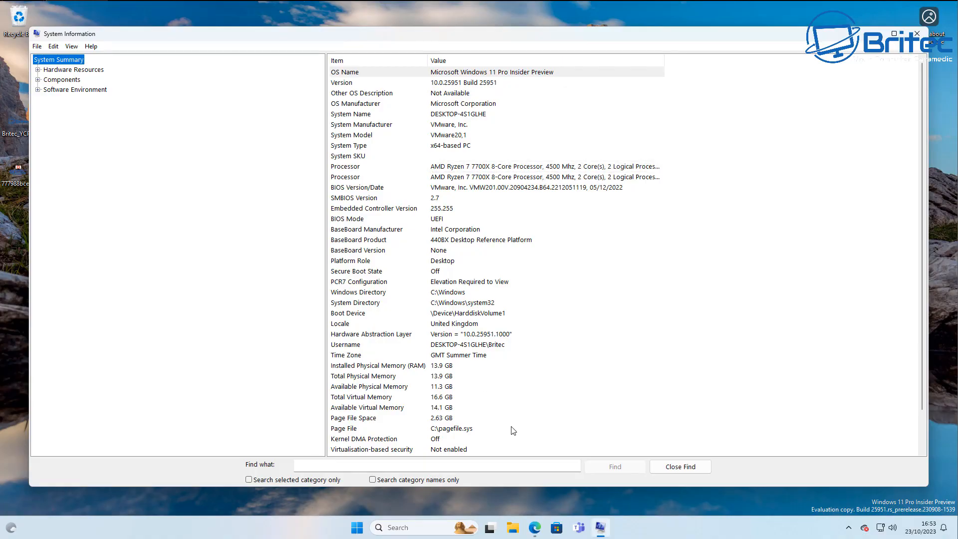
click(347, 219)
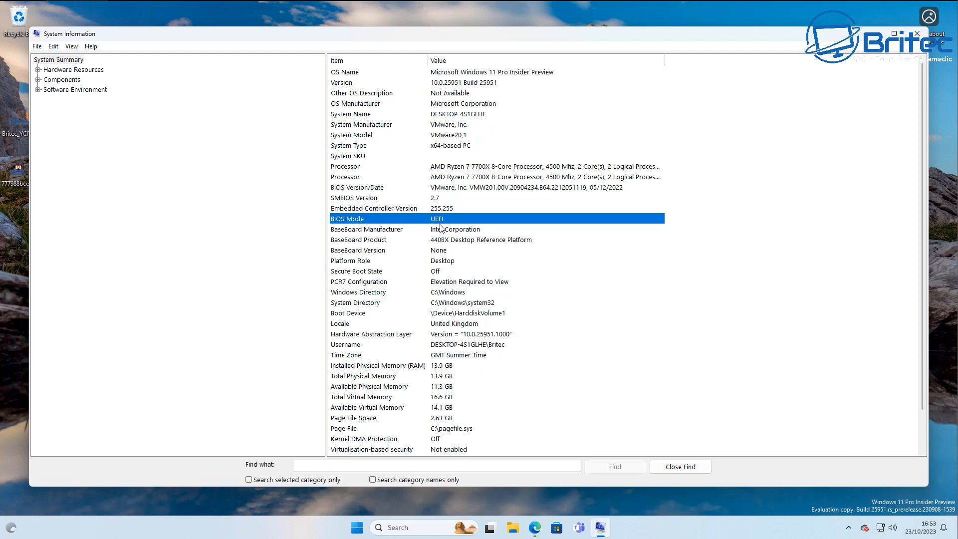
mouse_move(442, 224)
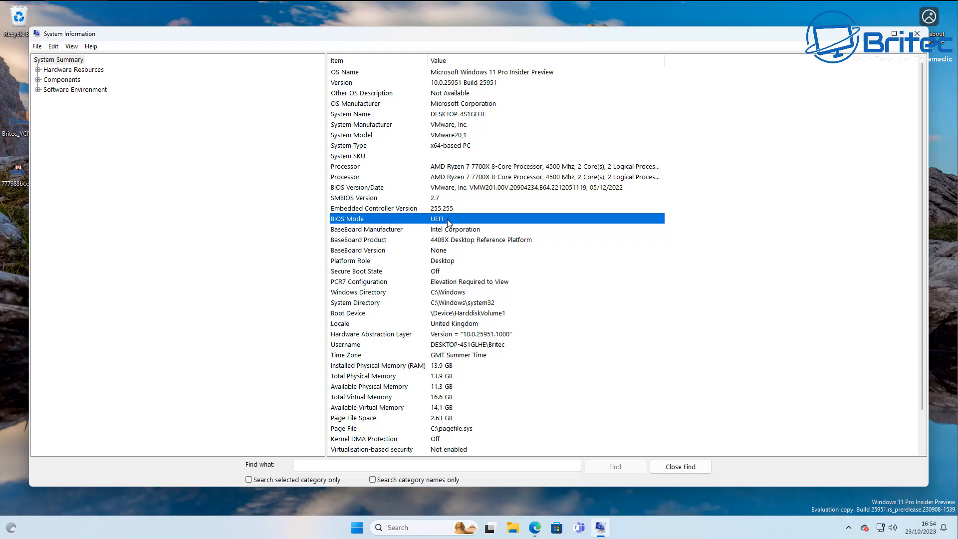
mouse_move(938, 296)
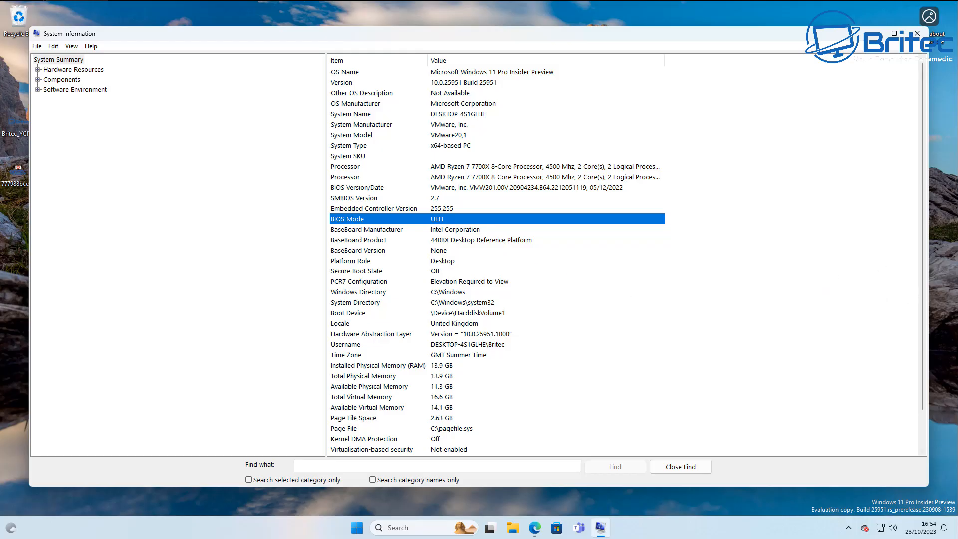
mouse_move(953, 67)
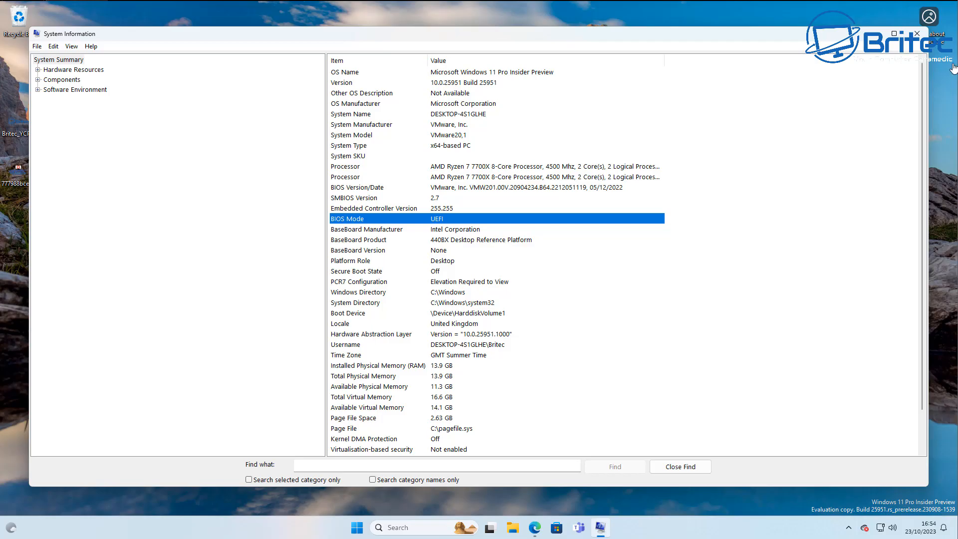
Close System Information and launch Disk Management from the Start right-click menu.
click(916, 34)
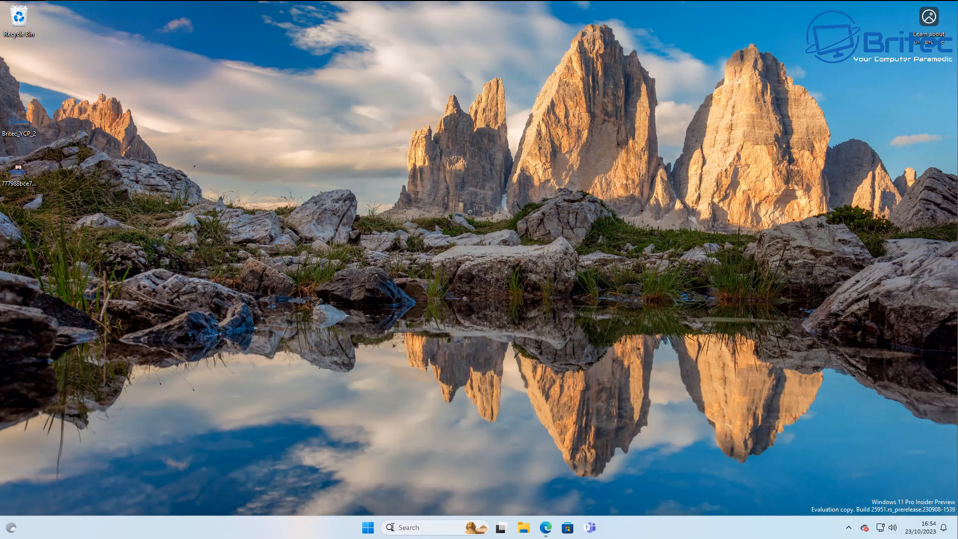
right_click(367, 527)
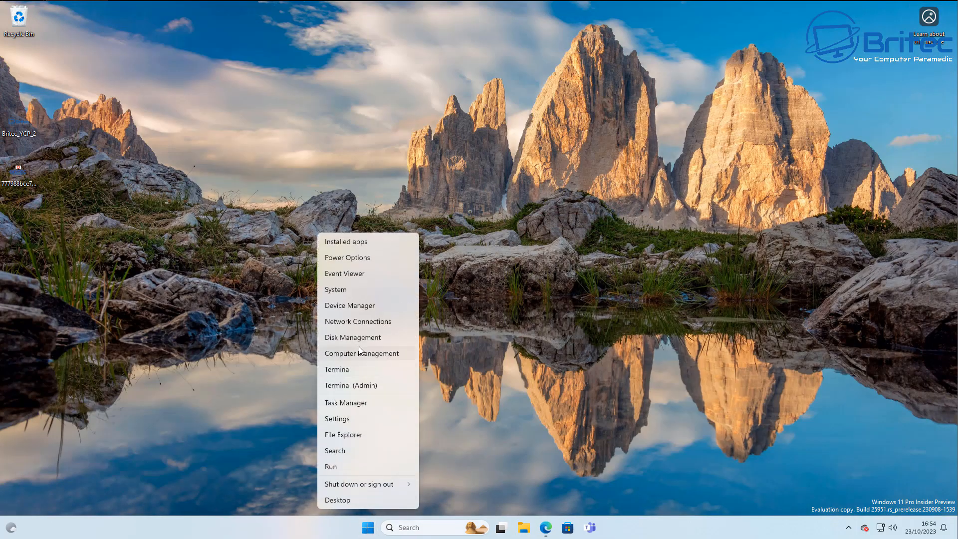
click(353, 336)
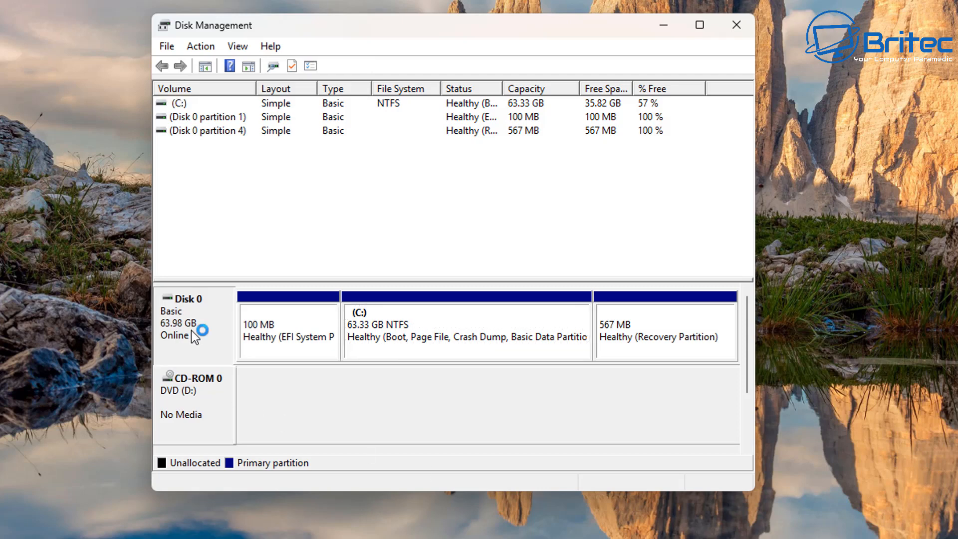
Check Disk 0's properties on the Volumes tab confirm a GPT partition style, then dismiss them.
right_click(183, 318)
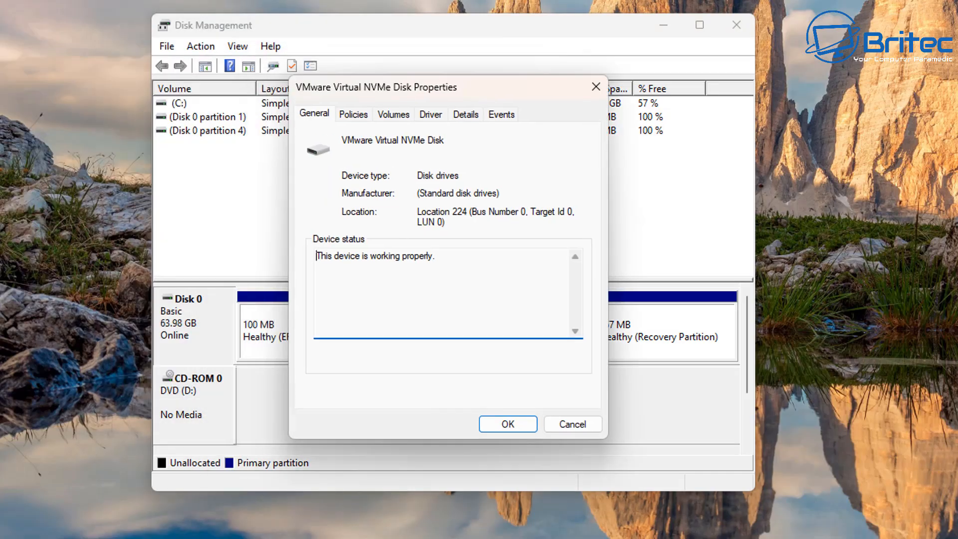
mouse_move(486, 358)
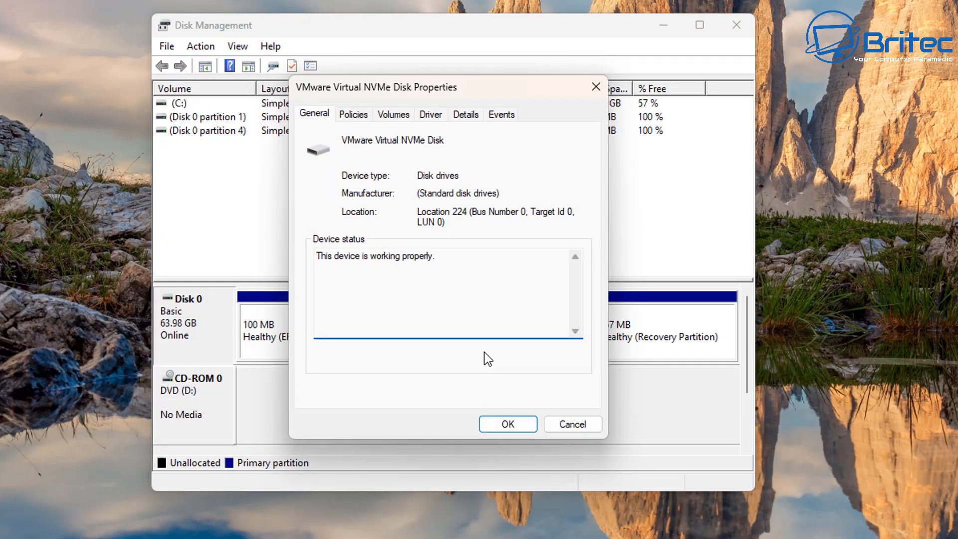
mouse_move(415, 151)
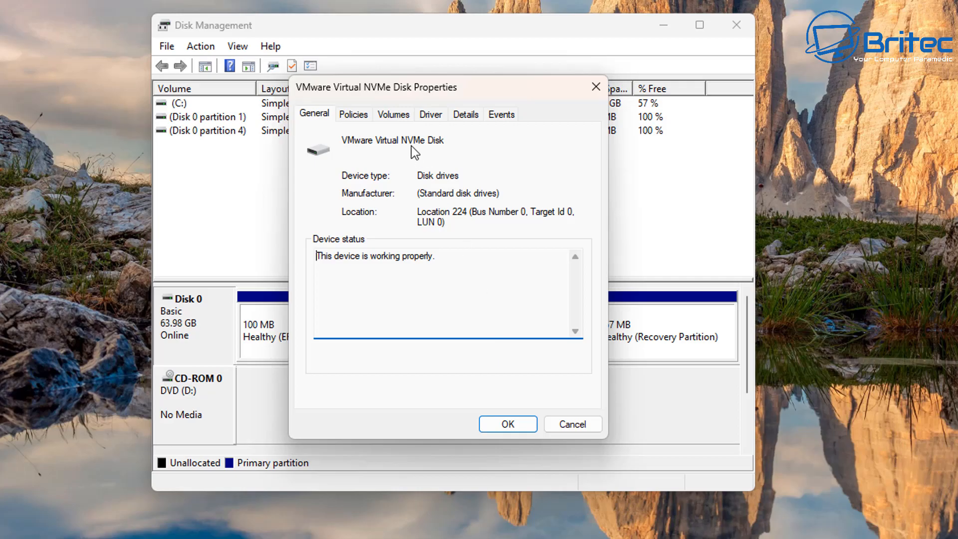
mouse_move(387, 124)
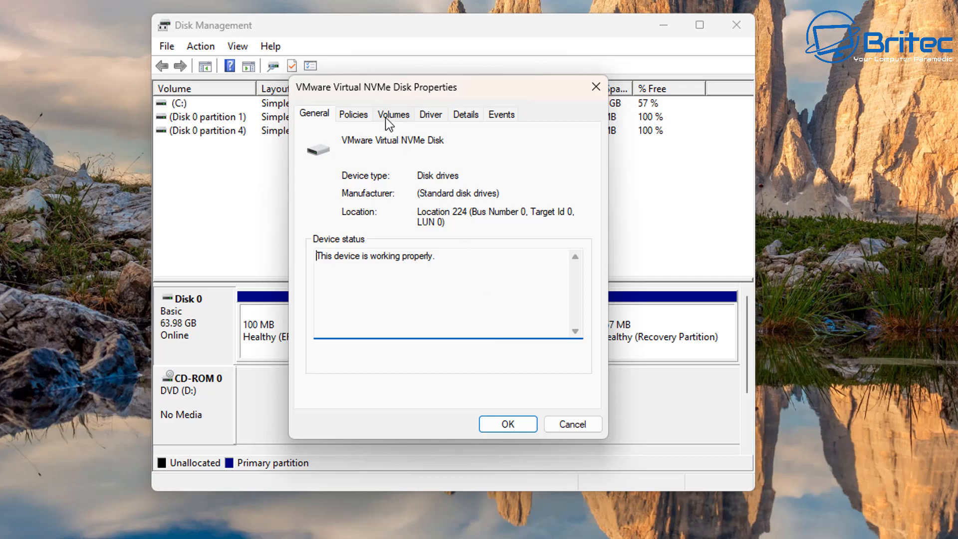
click(393, 114)
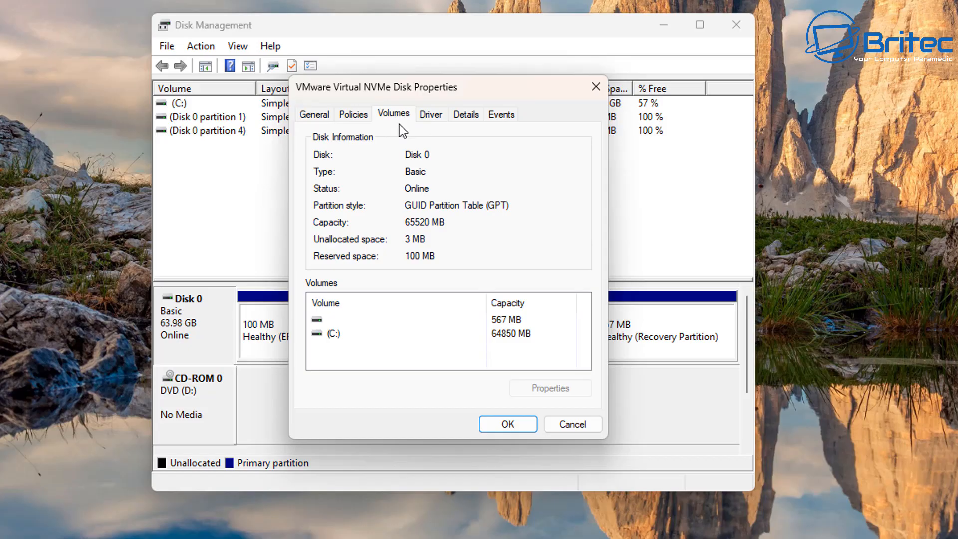
mouse_move(499, 212)
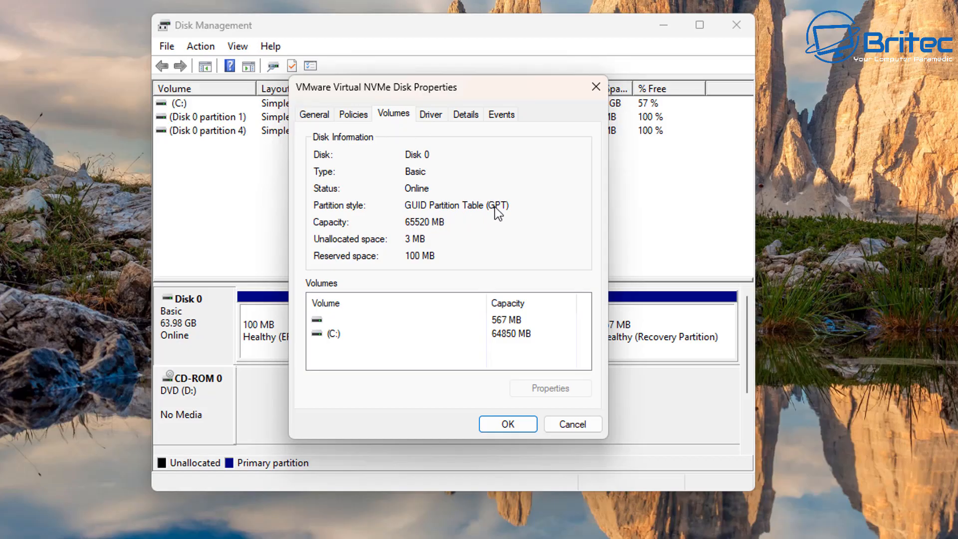
mouse_move(498, 208)
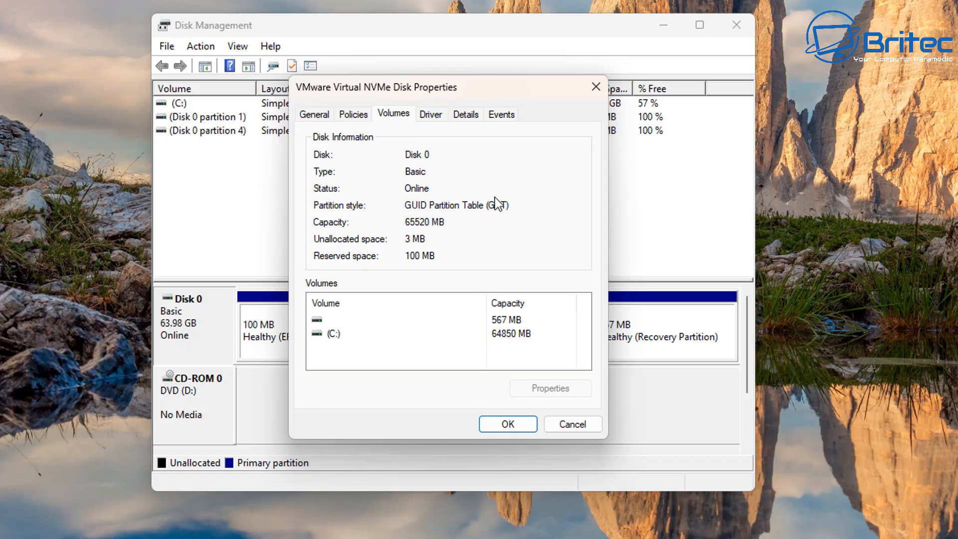
mouse_move(510, 226)
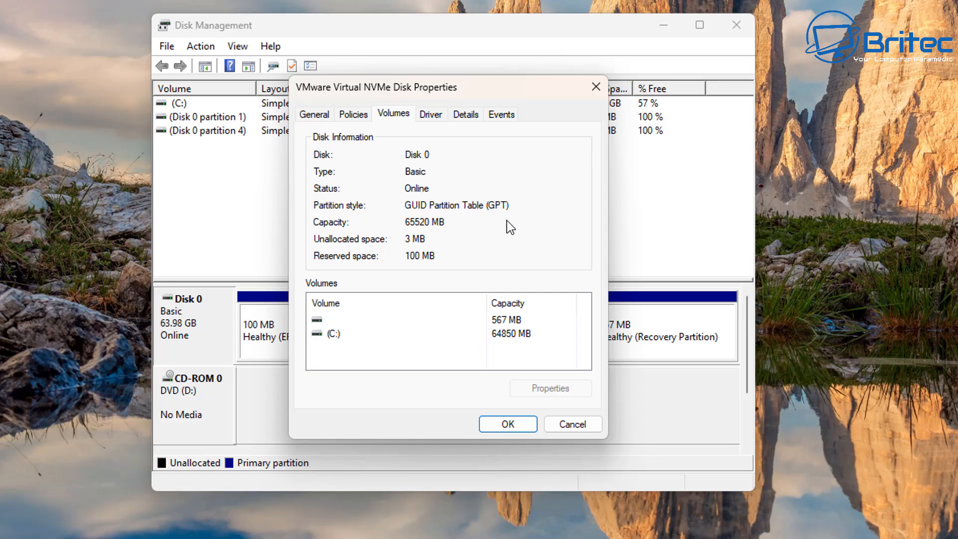
mouse_move(532, 423)
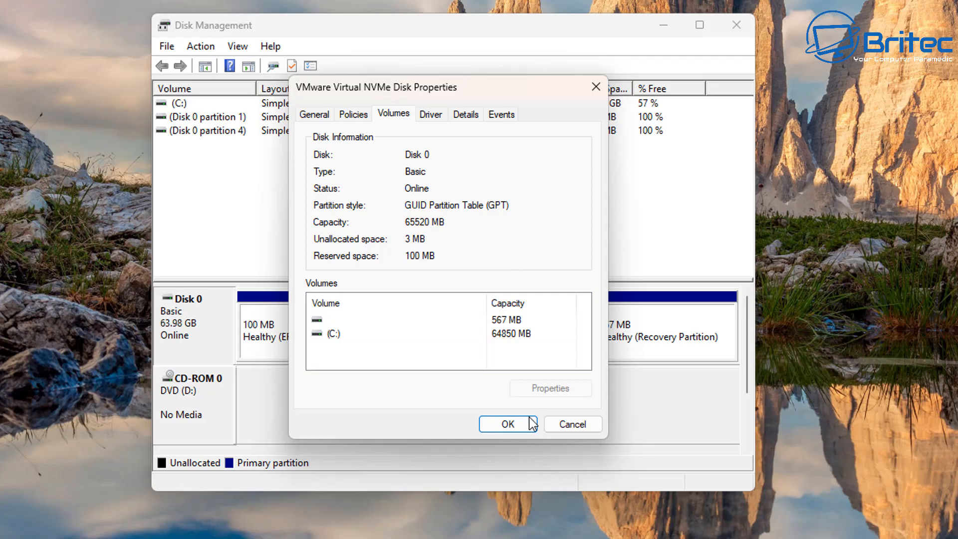
click(504, 424)
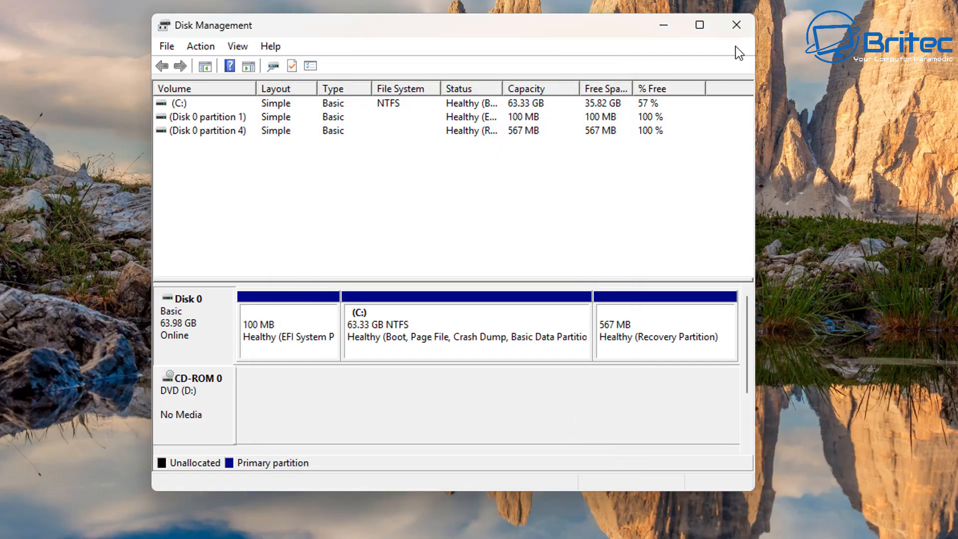
Close Disk Management and browse the HackBGRT GitHub README to its 2.0.0 Latest release page.
click(737, 25)
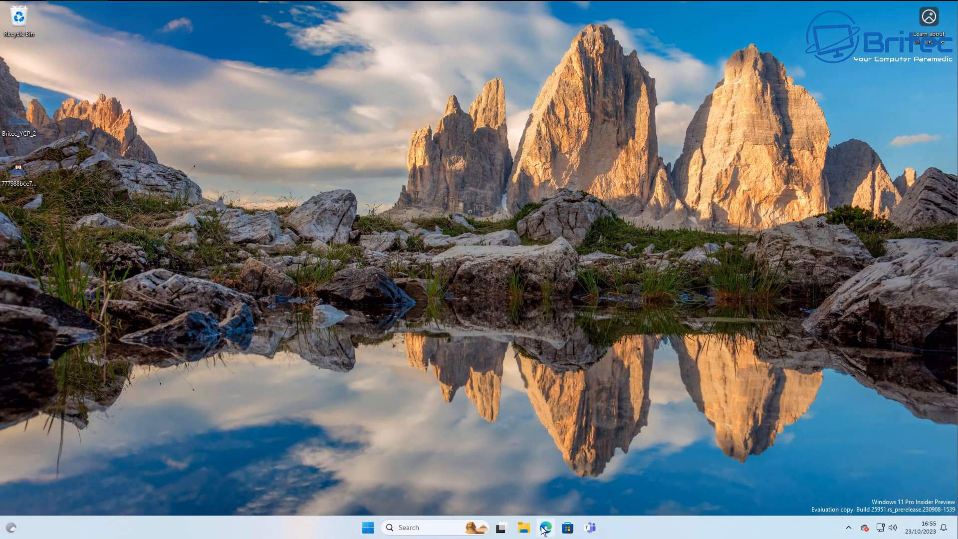
click(545, 527)
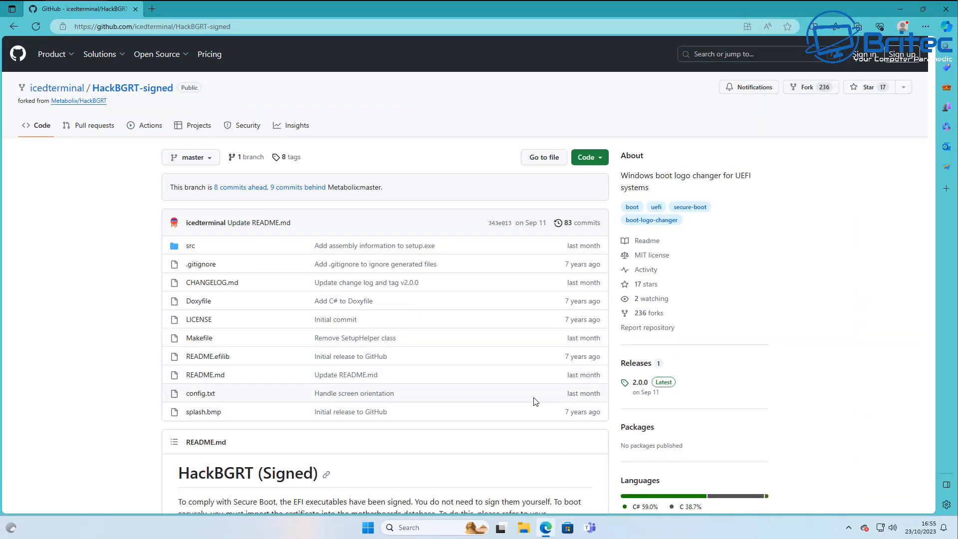
mouse_move(568, 399)
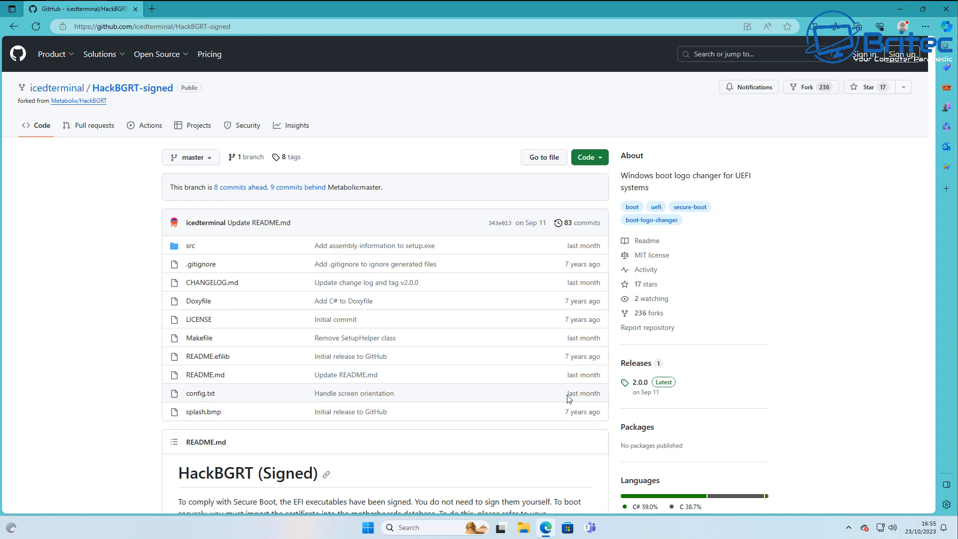
mouse_move(132, 88)
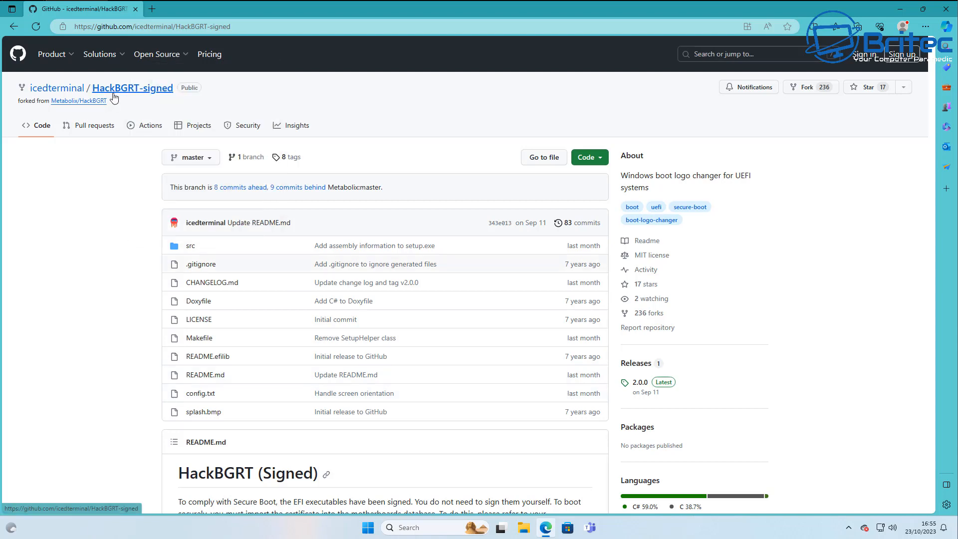
mouse_move(902, 244)
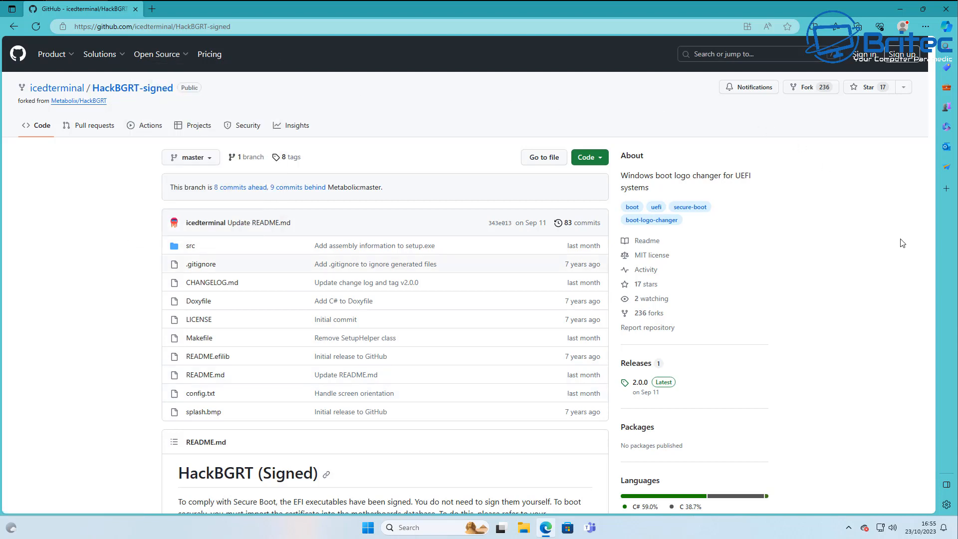
mouse_move(804, 273)
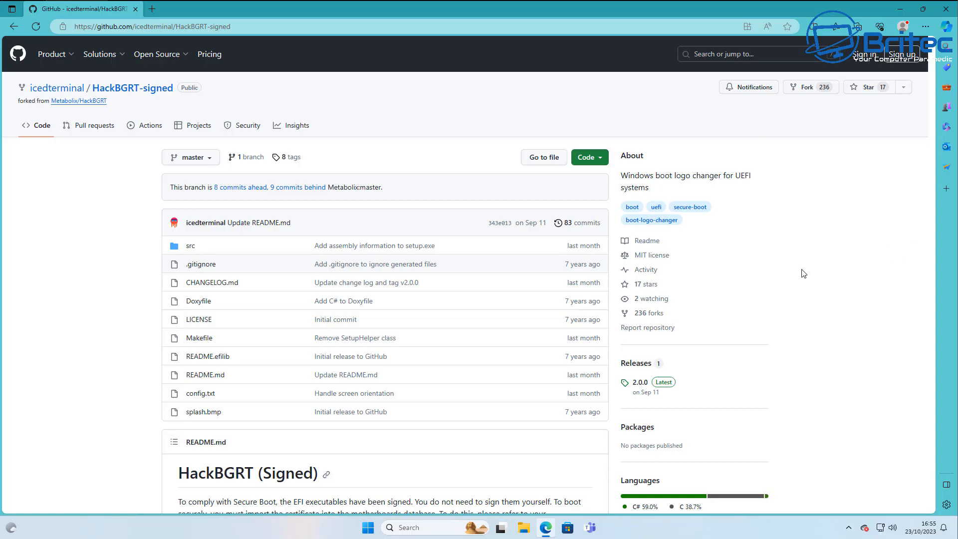
scroll(down, 3)
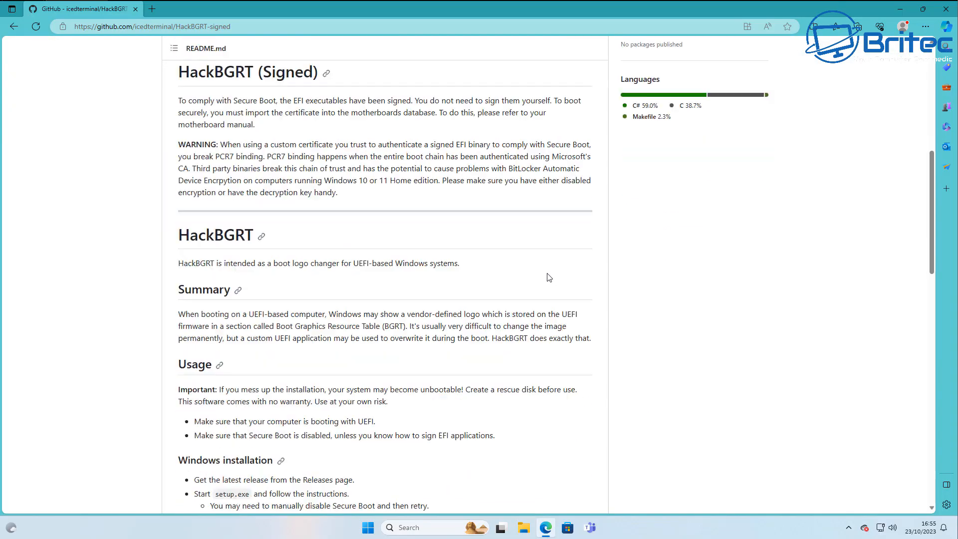
scroll(down, 3)
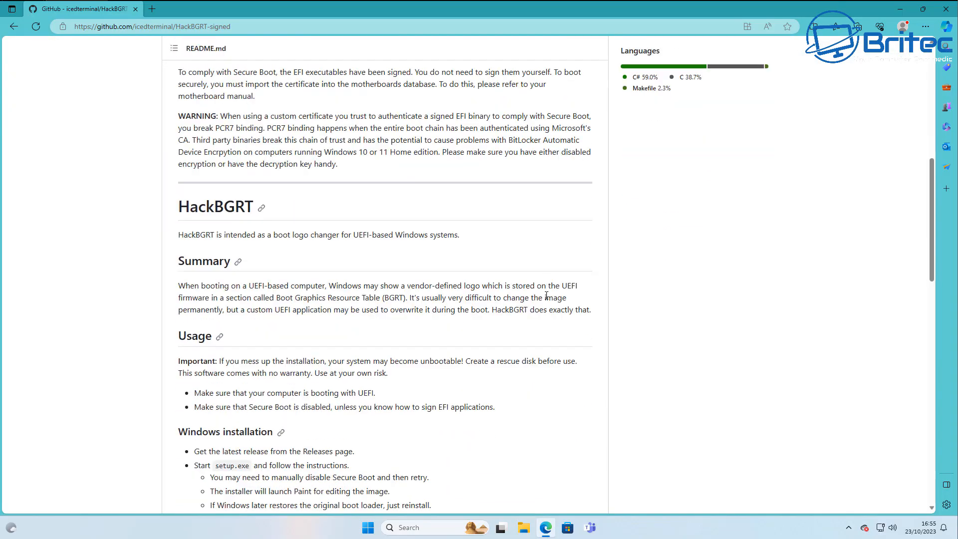
mouse_move(540, 351)
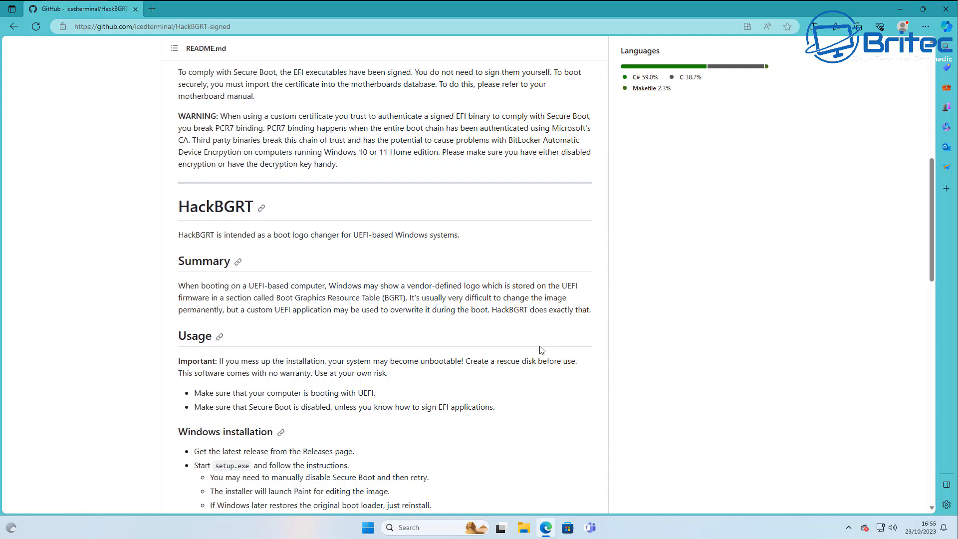
scroll(down, 3)
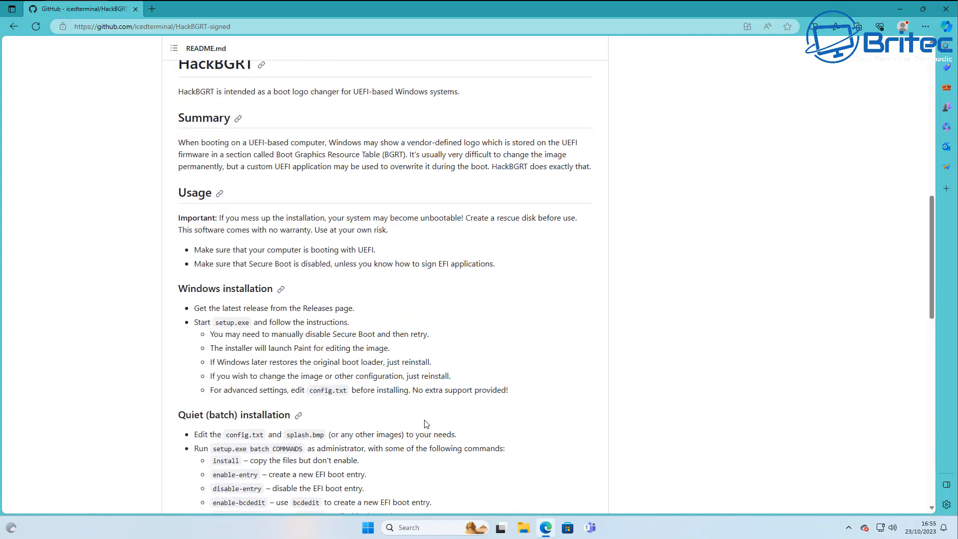
scroll(down, 3)
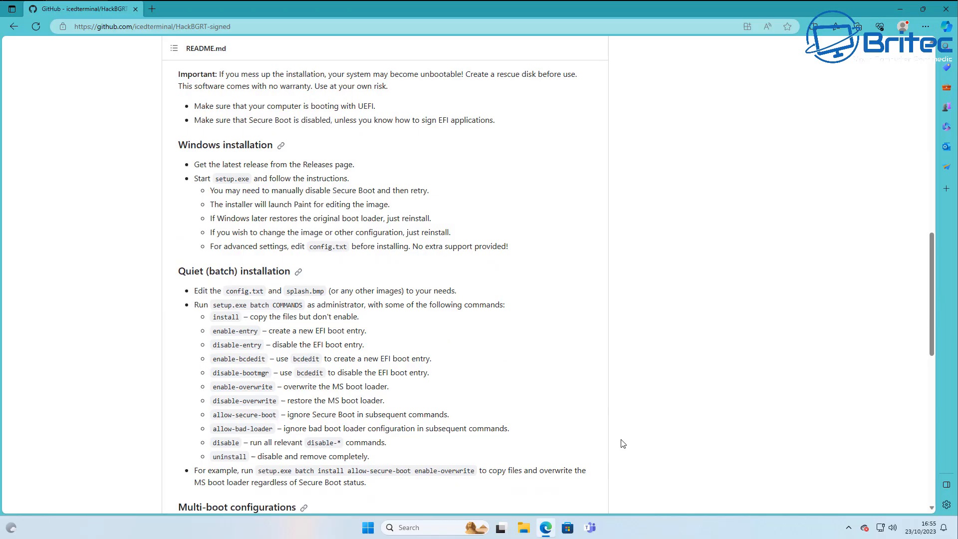
scroll(up, 3)
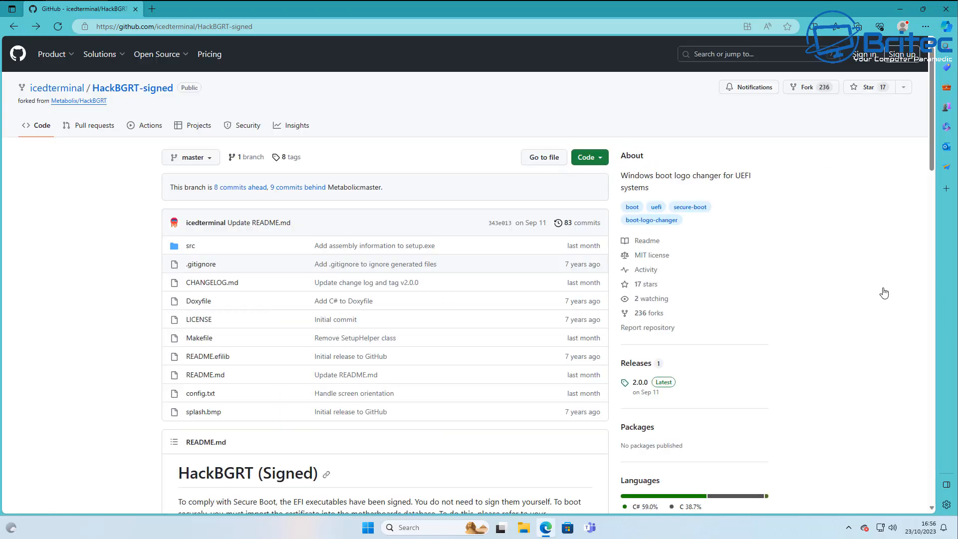
mouse_move(663, 382)
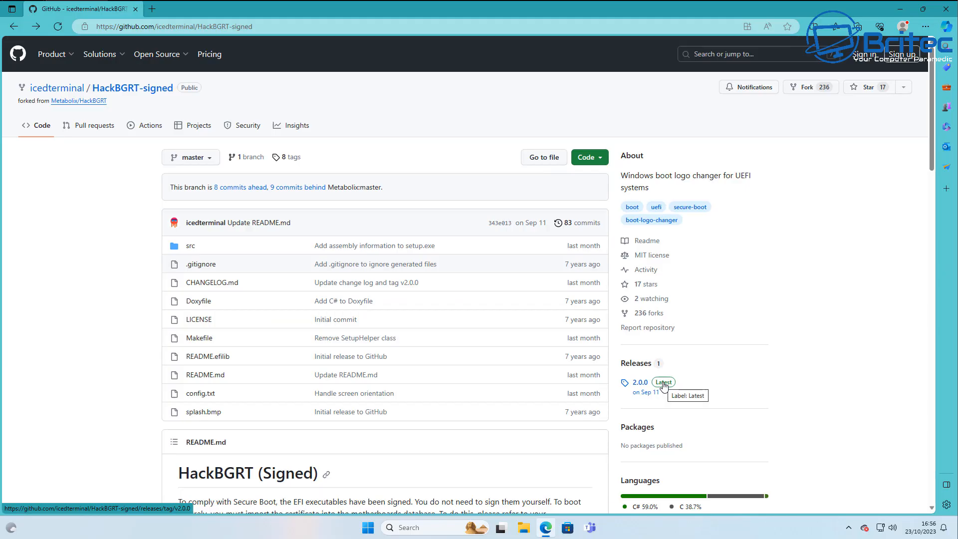
click(638, 382)
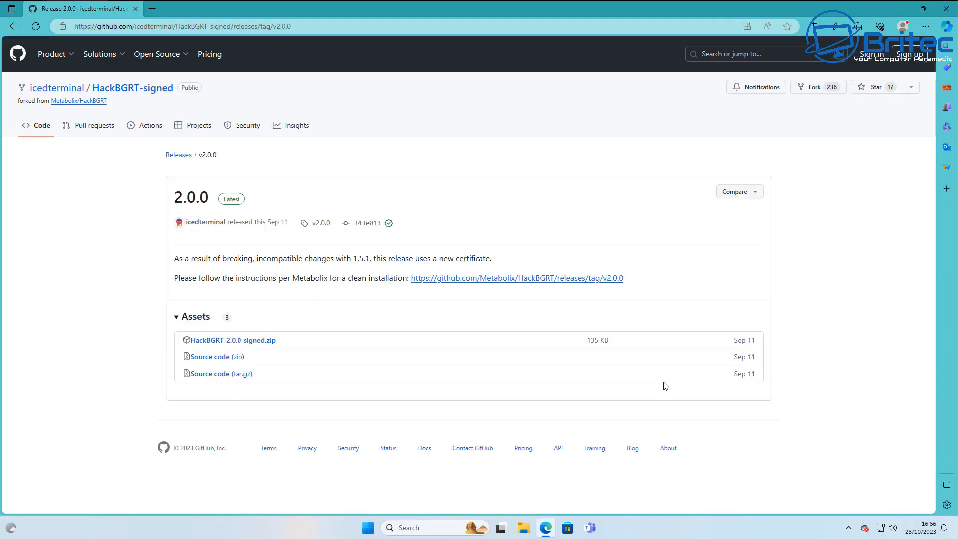
mouse_move(233, 340)
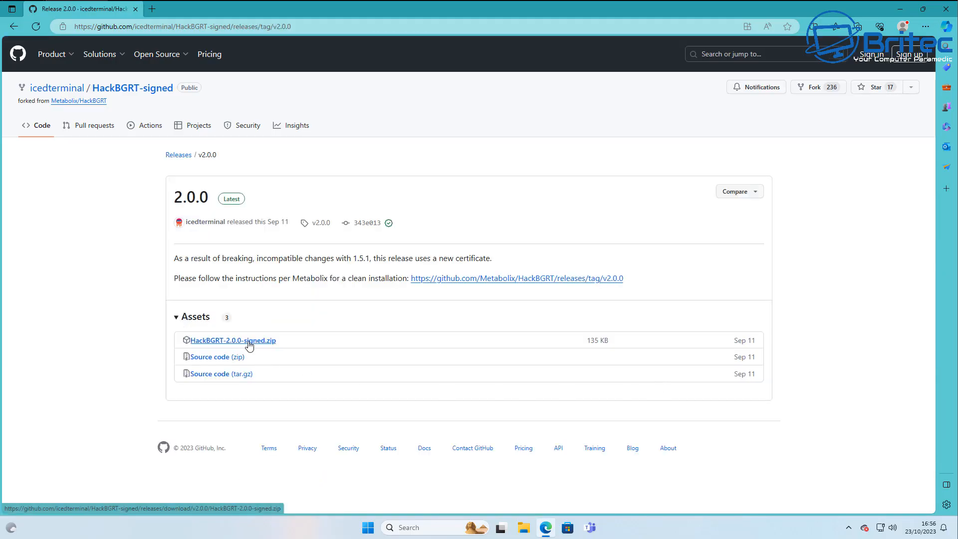
mouse_move(248, 348)
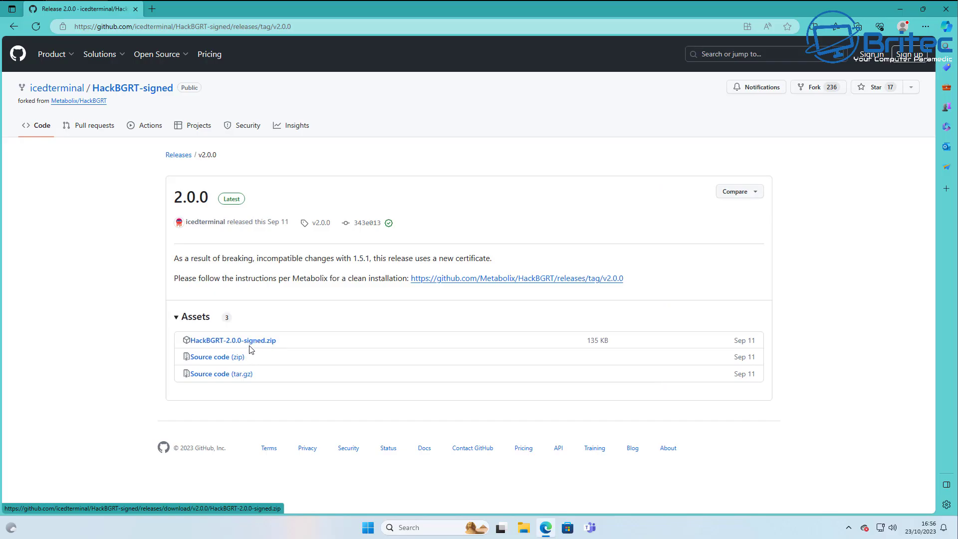
mouse_move(232, 340)
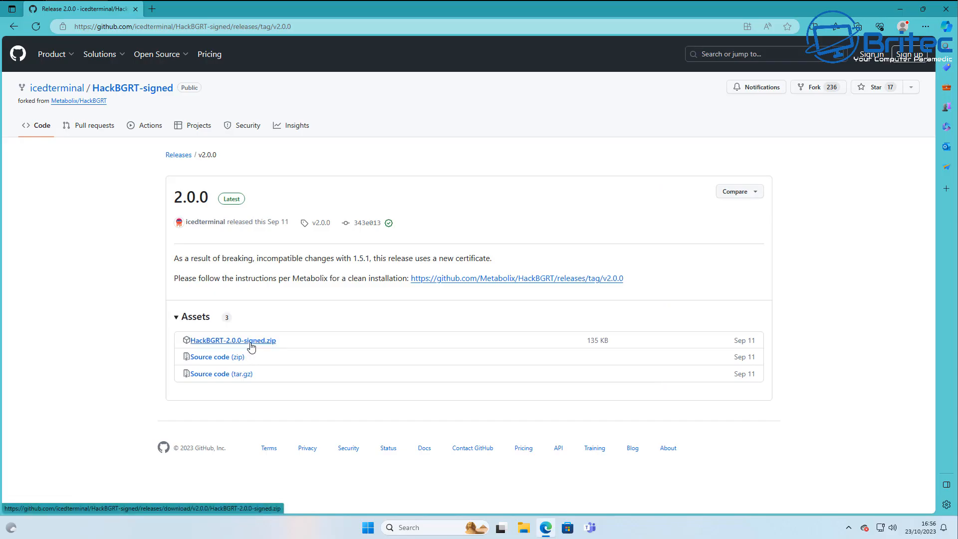
Download the HackBGRT-2.0.0-signed.zip asset from the release page.
click(232, 341)
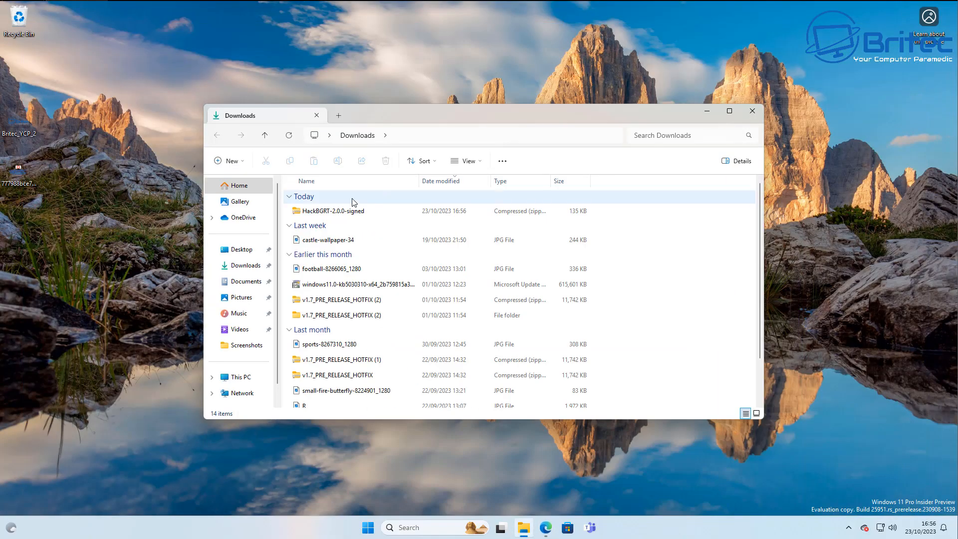
Select the downloaded HackBGRT-2.0.0-signed zip in the Downloads folder.
click(333, 211)
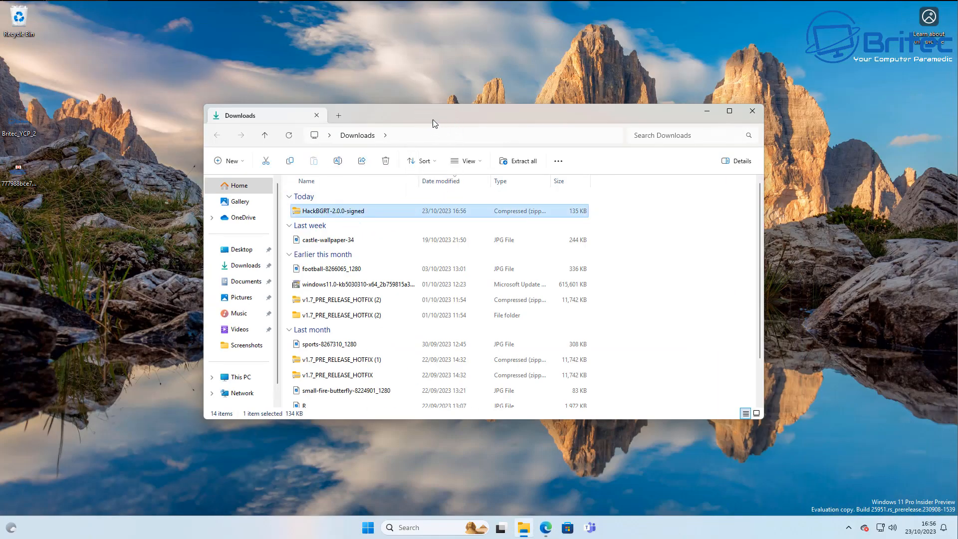
mouse_move(330, 212)
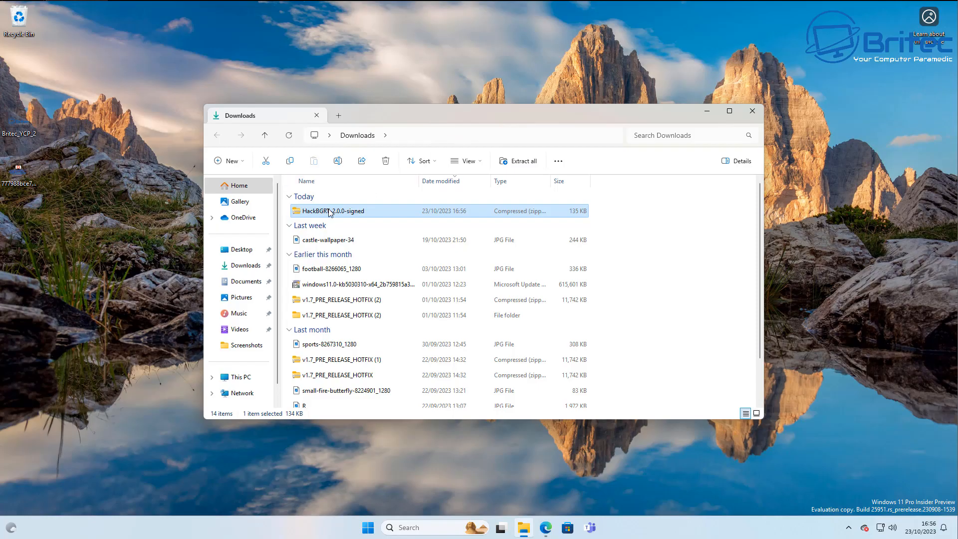
mouse_move(327, 213)
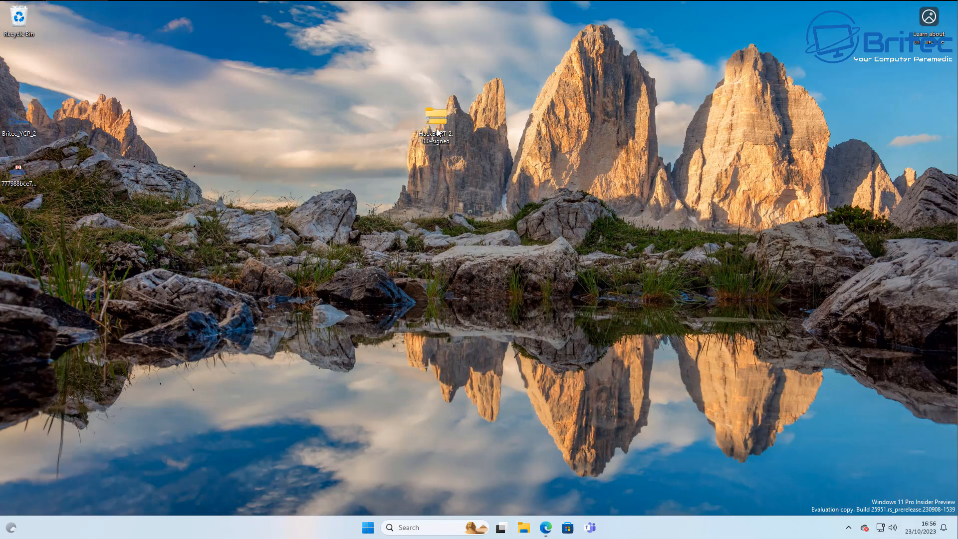
mouse_move(434, 129)
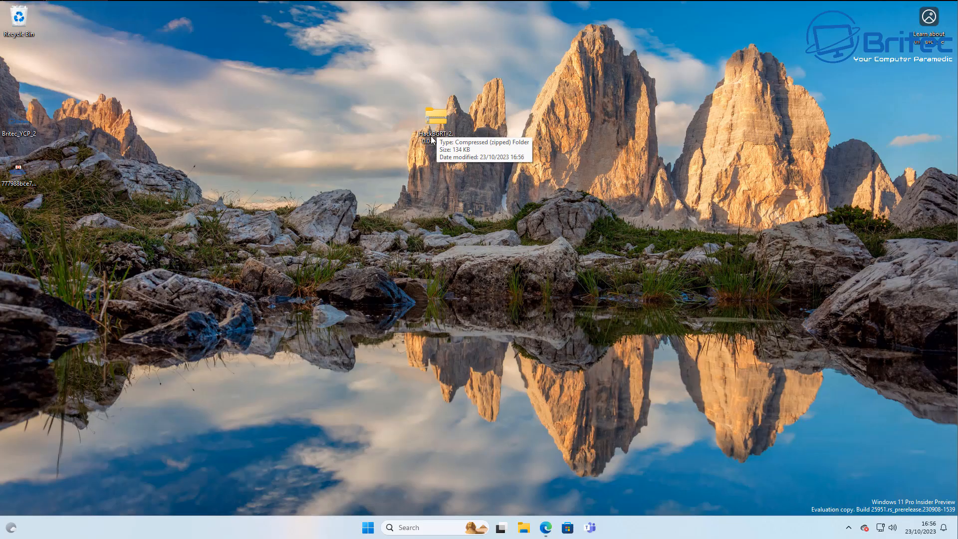
Extract the zip into a HackBGRT-2.0.0-signed folder on the desktop via Extract All.
right_click(435, 119)
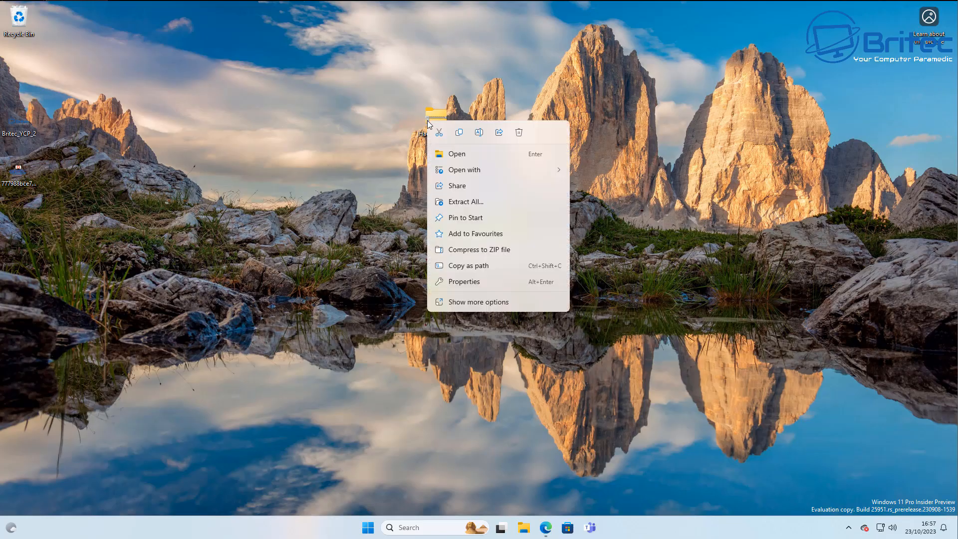
click(466, 201)
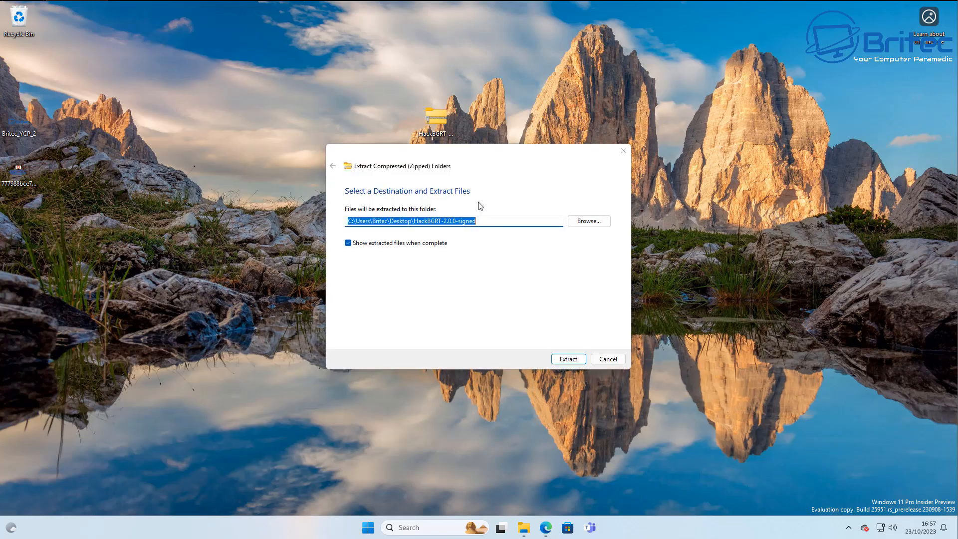
click(567, 358)
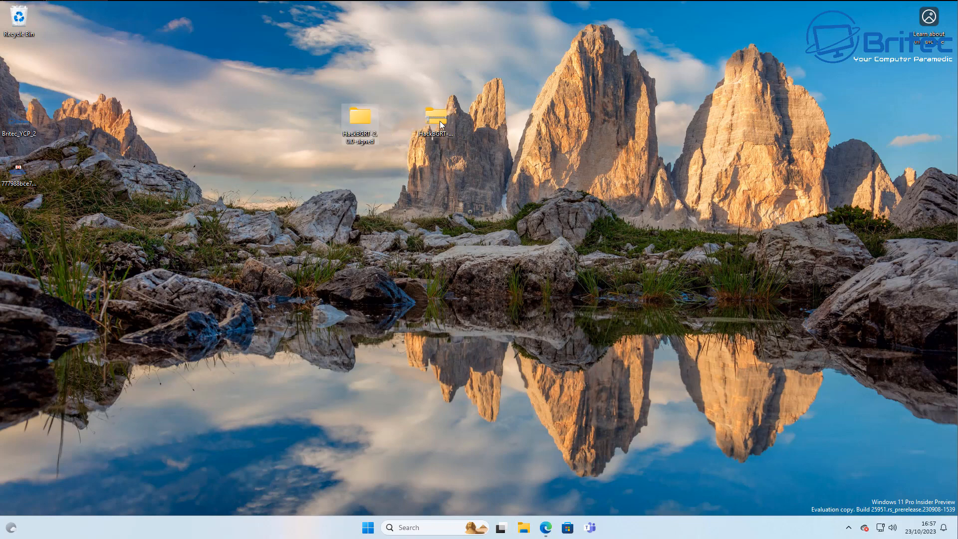
right_click(437, 116)
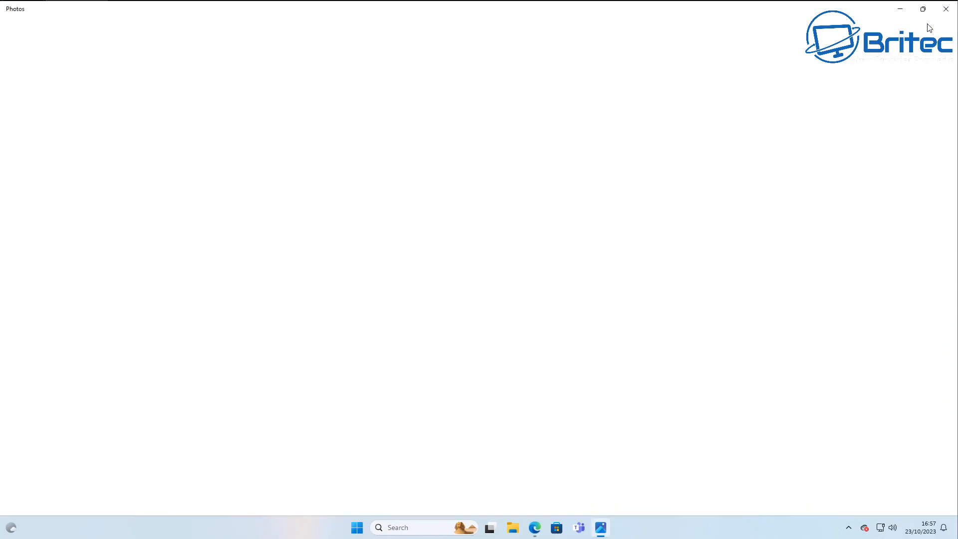
click(946, 9)
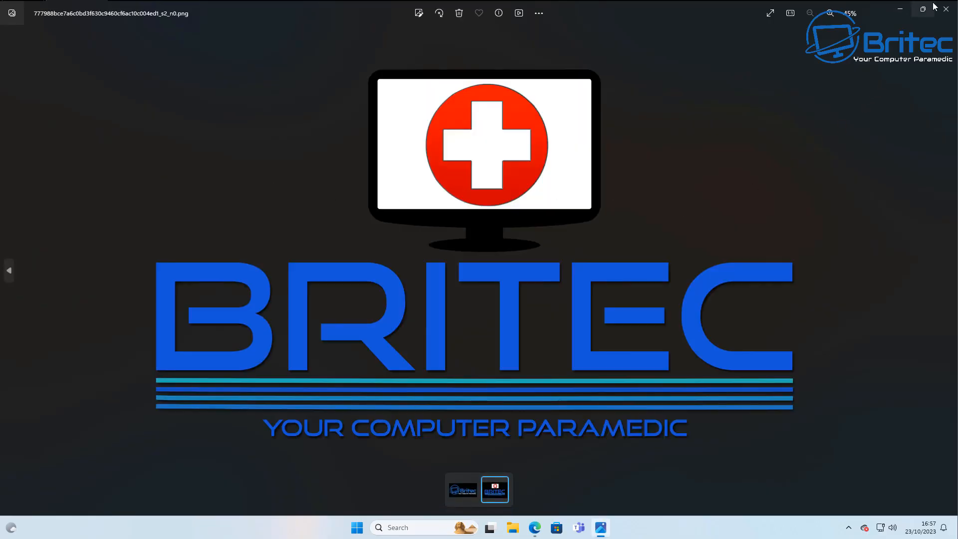
click(946, 9)
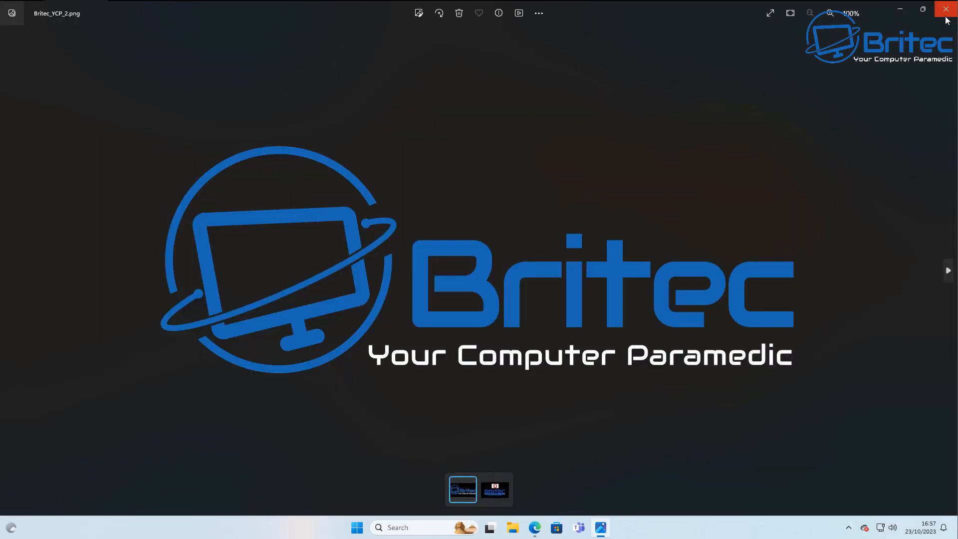
mouse_move(946, 9)
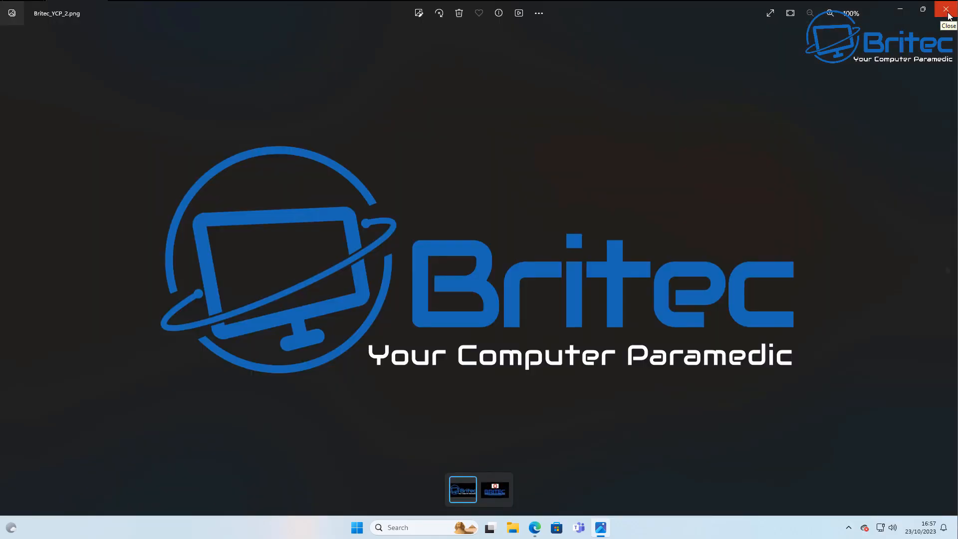
click(948, 9)
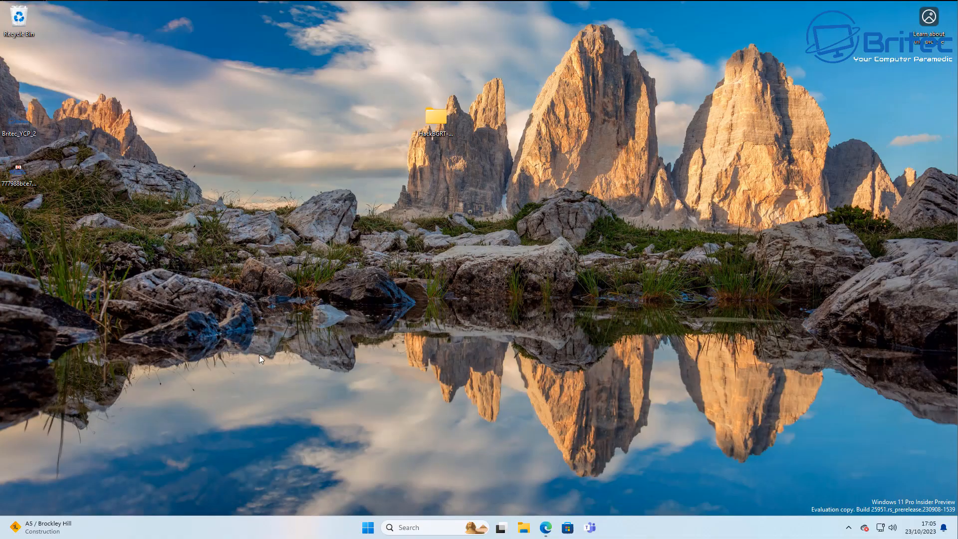
Launch Paint from search and load the downloaded 3840 × 2160 logo image via File > Open.
click(428, 527)
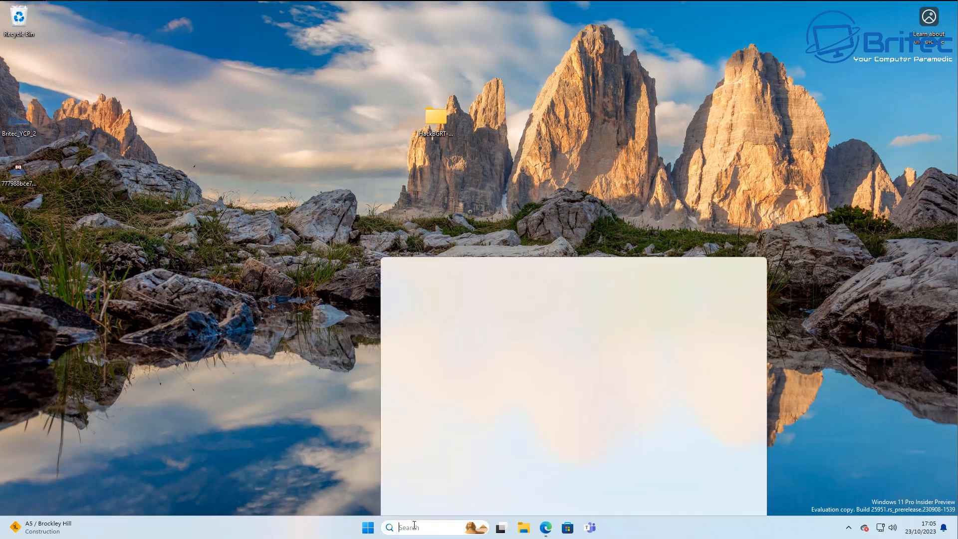
text(paint)
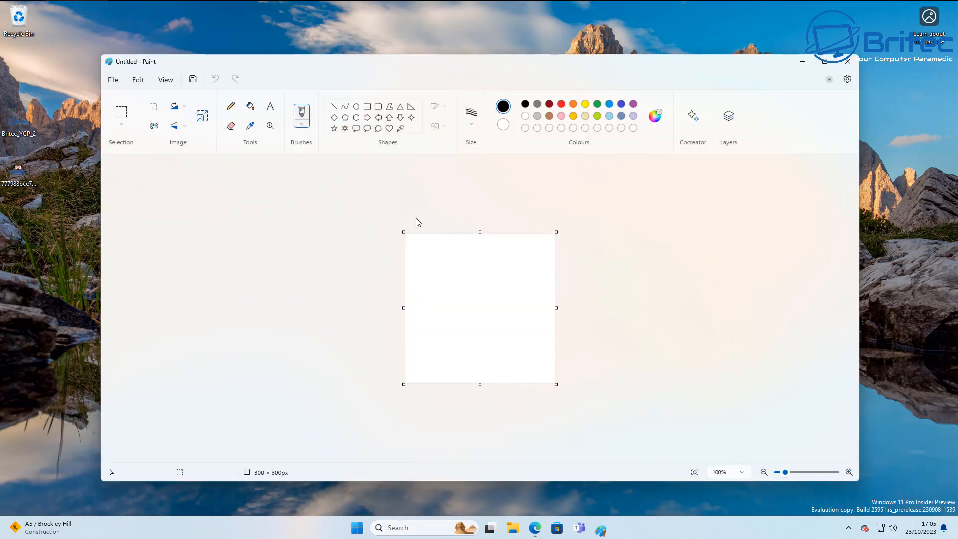
mouse_move(362, 330)
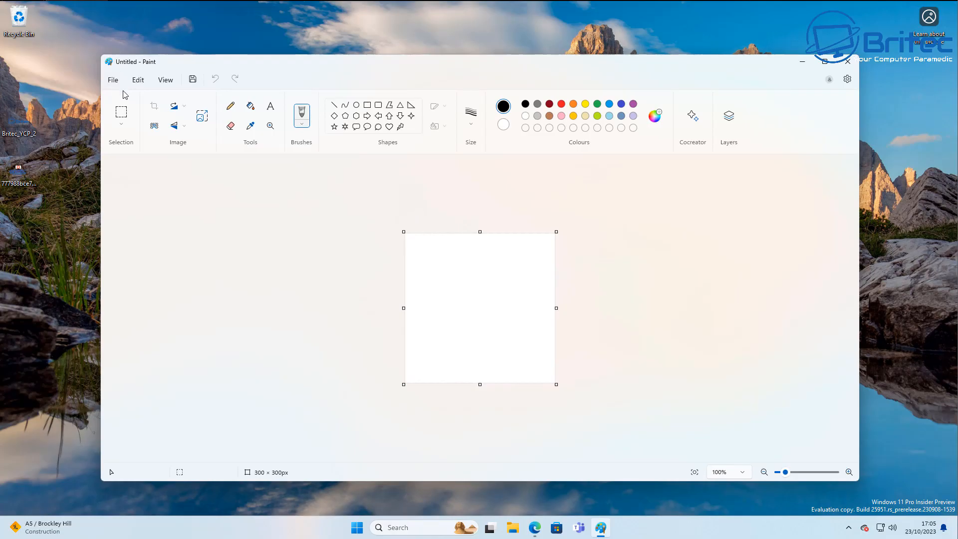
click(113, 80)
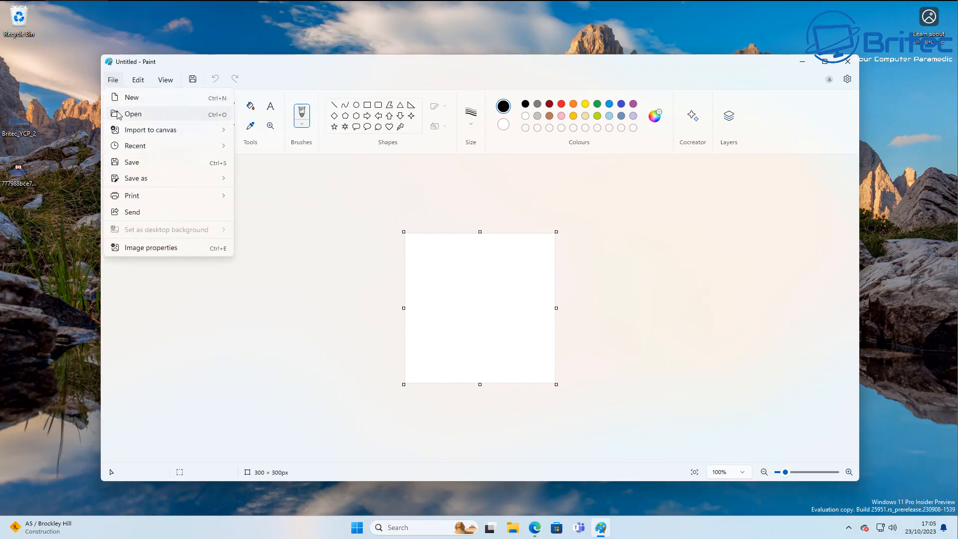
click(133, 114)
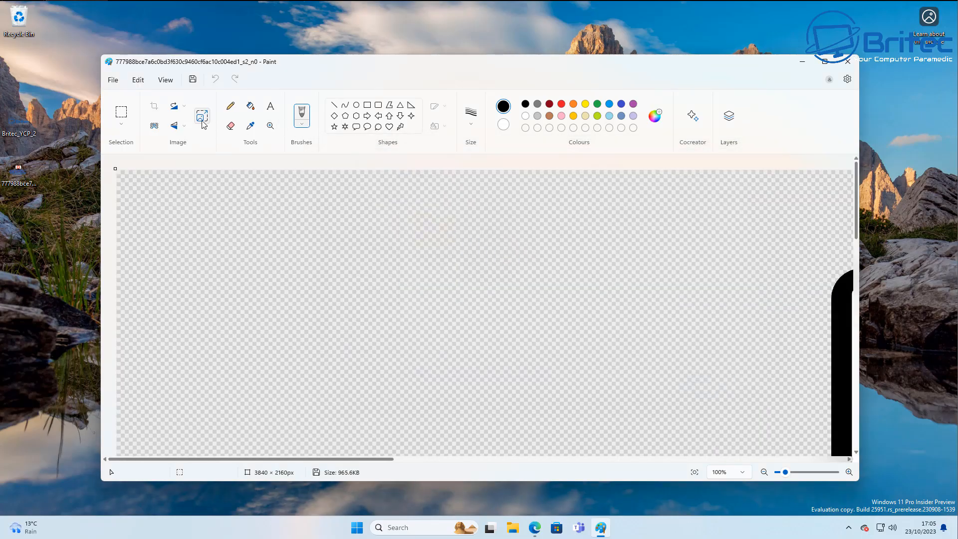
mouse_move(203, 117)
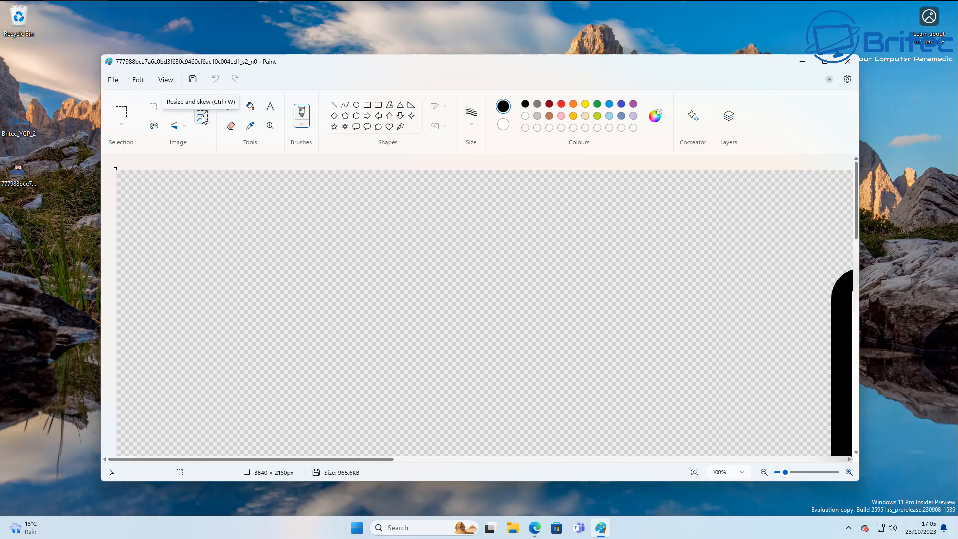
Resize the Britec logo to 300 × 168 pixels with the aspect ratio locked.
click(201, 115)
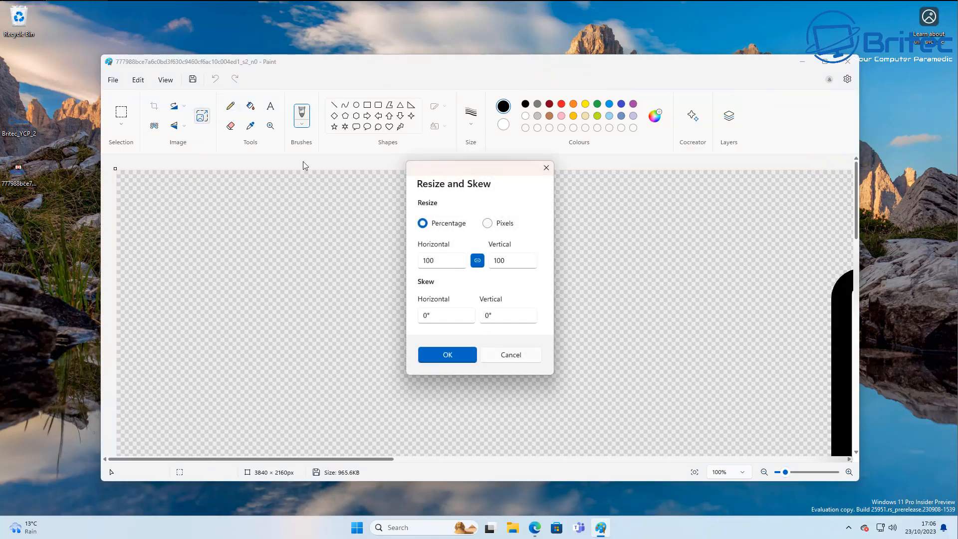
click(488, 222)
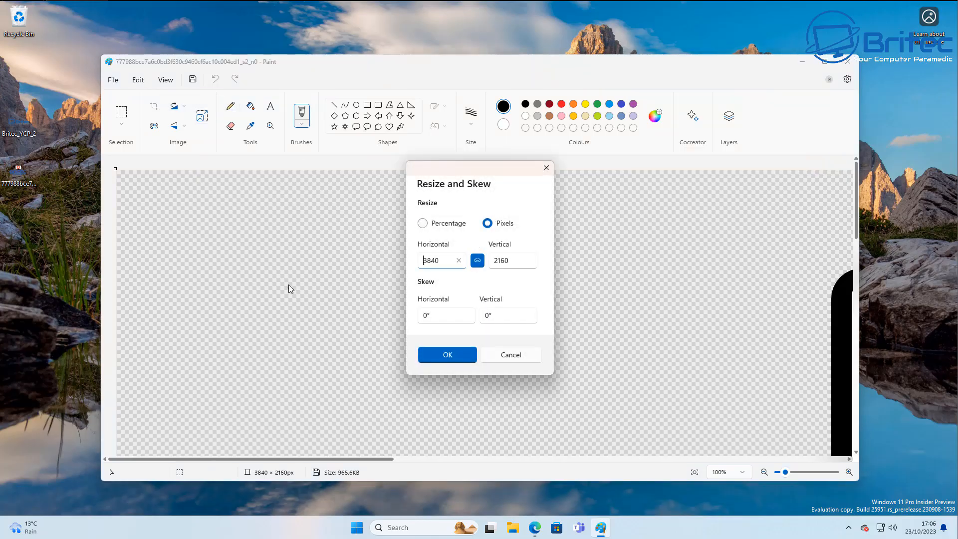
triple_click(438, 260)
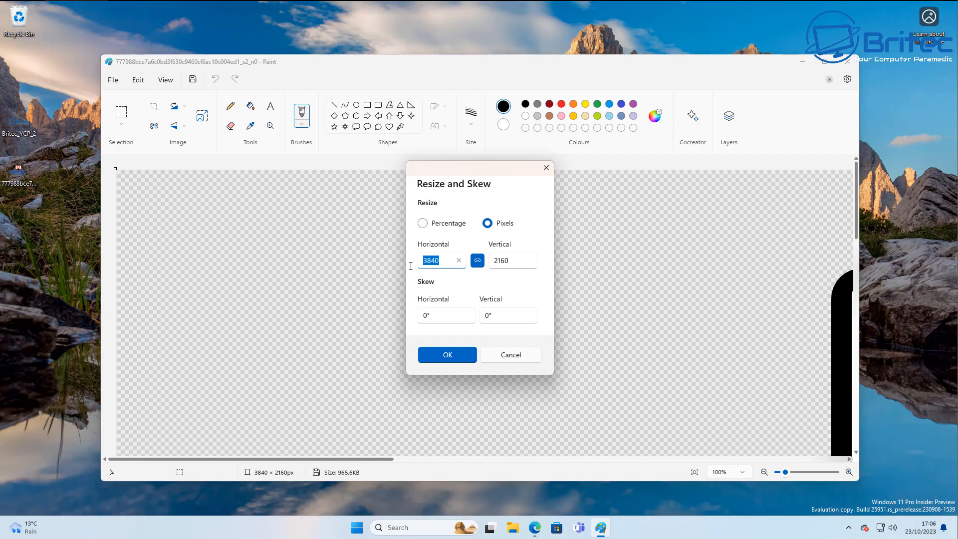
text(300)
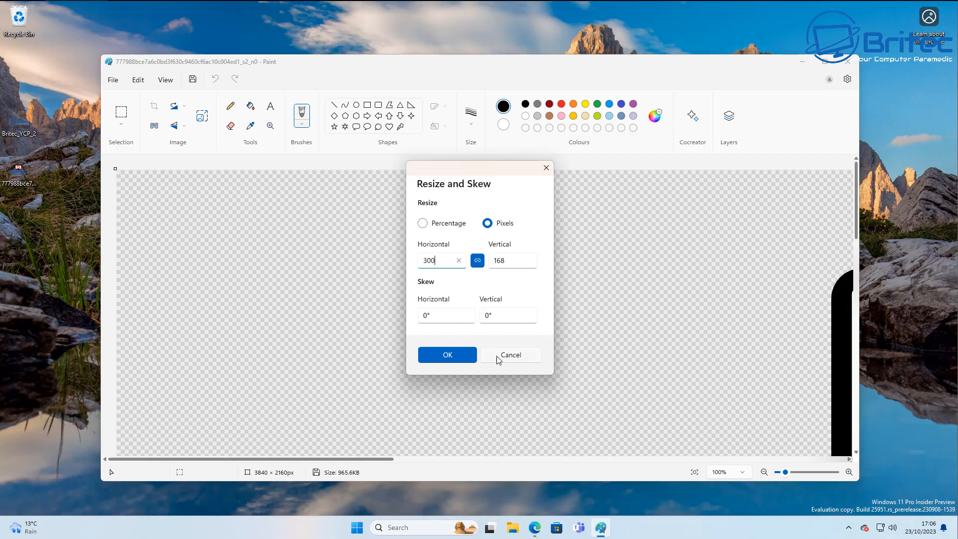
click(447, 354)
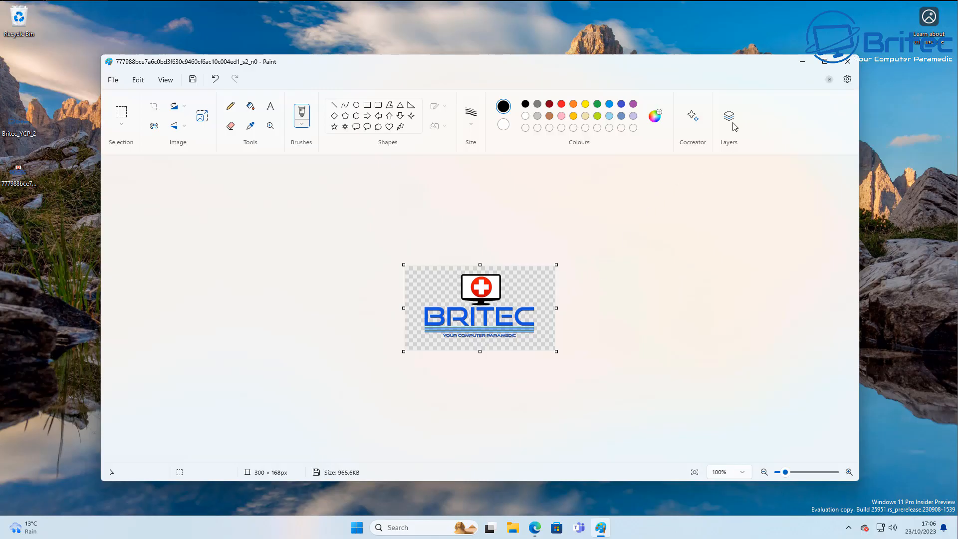
Add a new layer filled solid black and move the logo layer above it as a background.
click(728, 116)
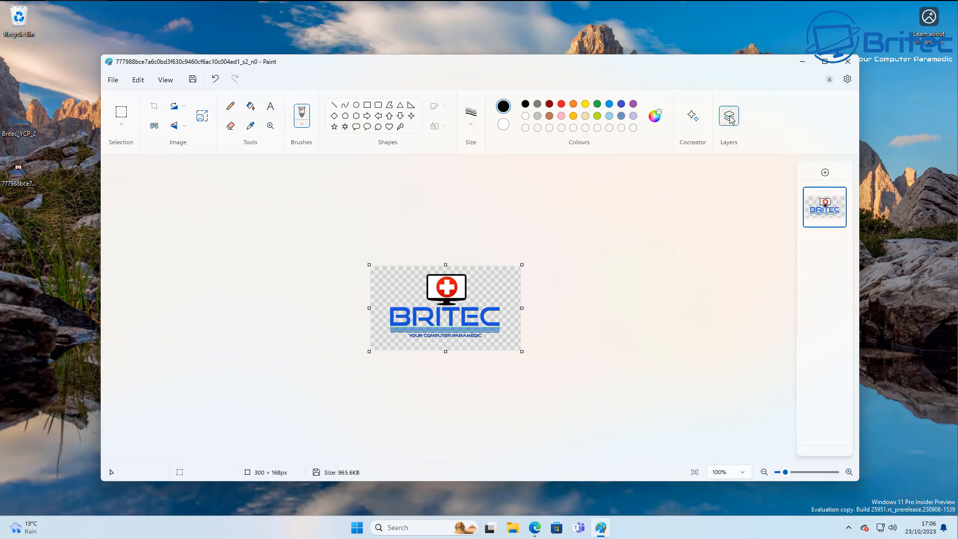
mouse_move(825, 172)
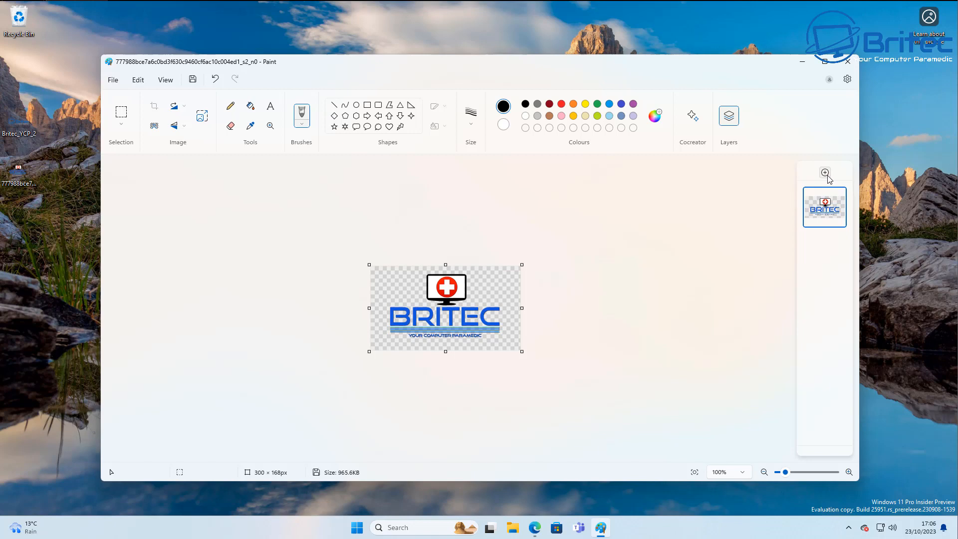
click(824, 173)
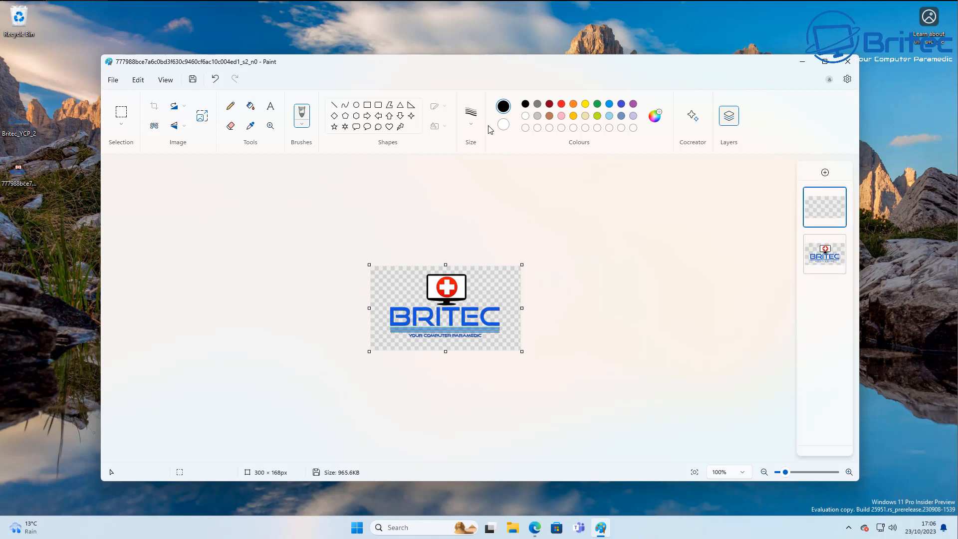
mouse_move(761, 222)
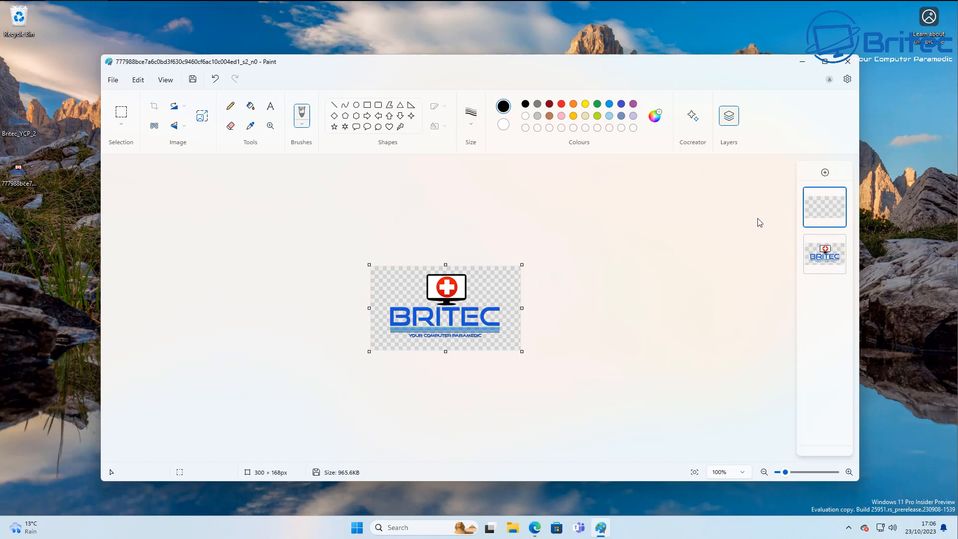
mouse_move(543, 165)
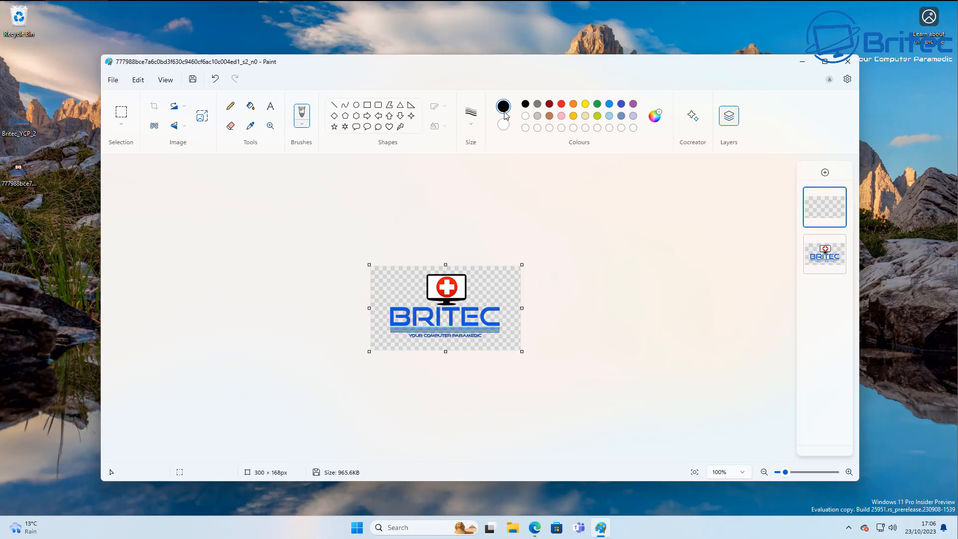
mouse_move(251, 107)
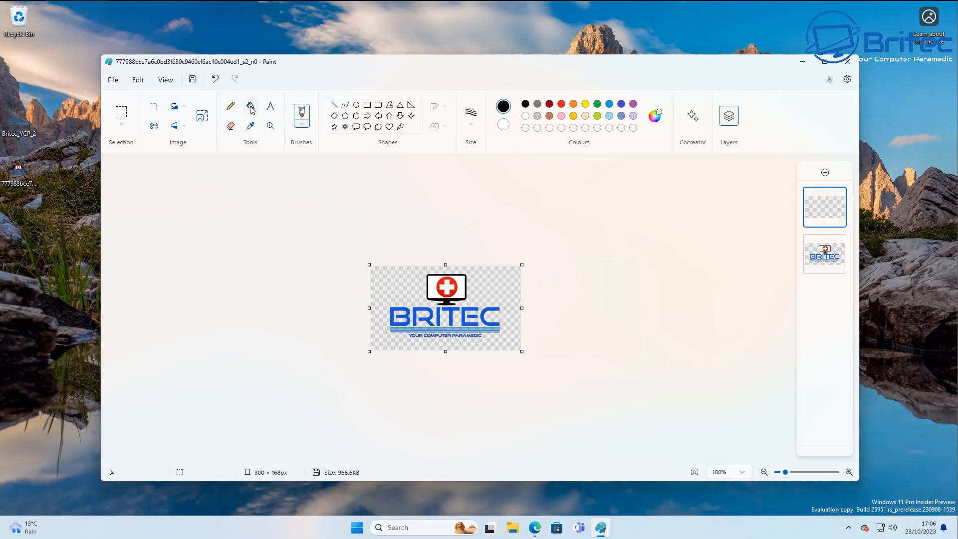
click(445, 308)
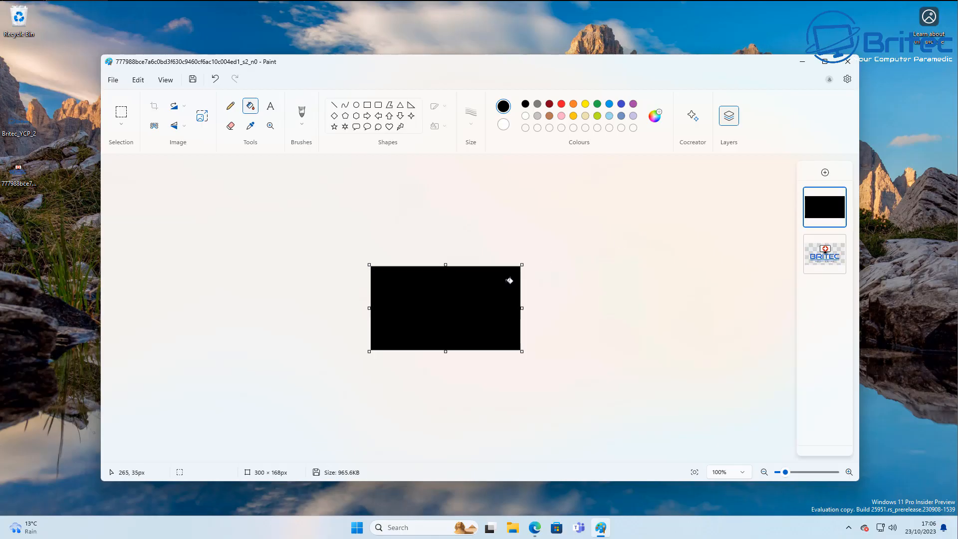
mouse_move(687, 242)
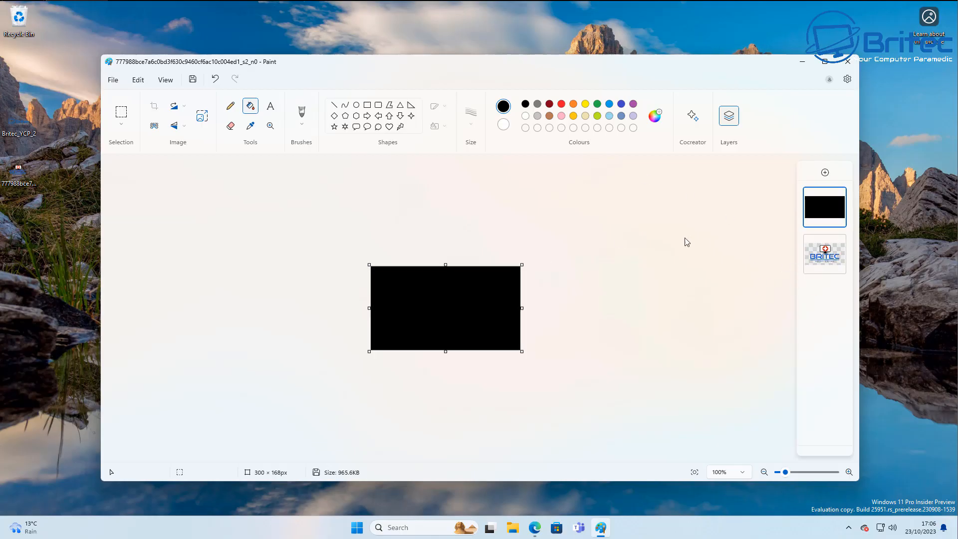
click(824, 253)
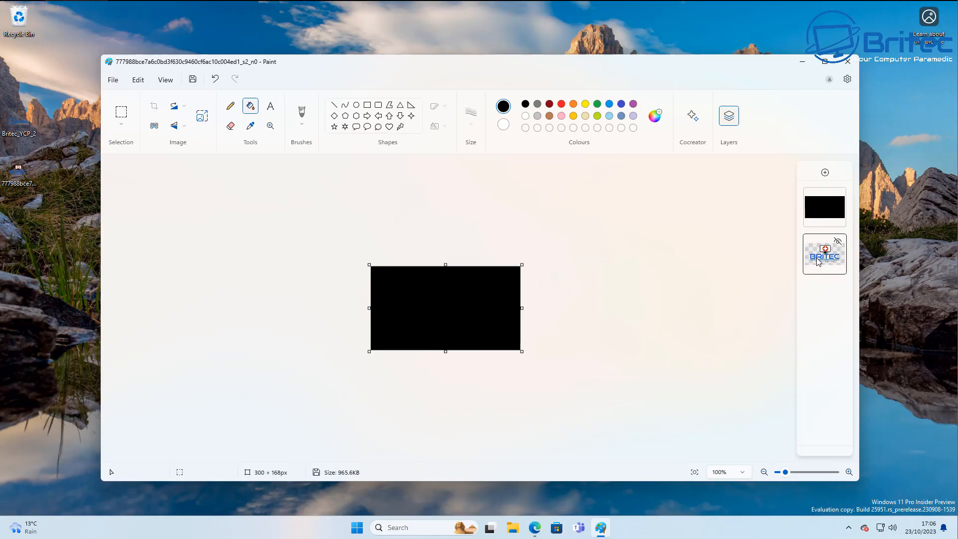
right_click(824, 254)
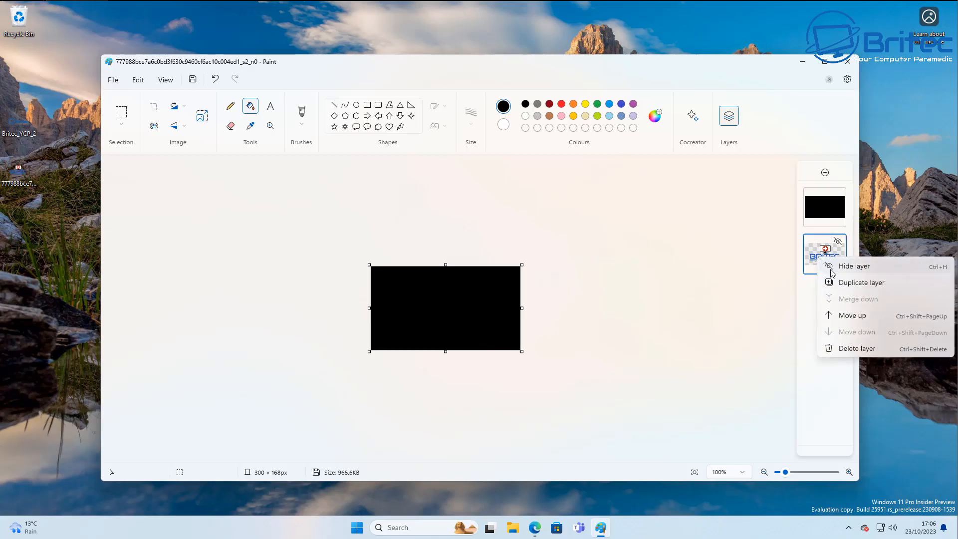
mouse_move(850, 317)
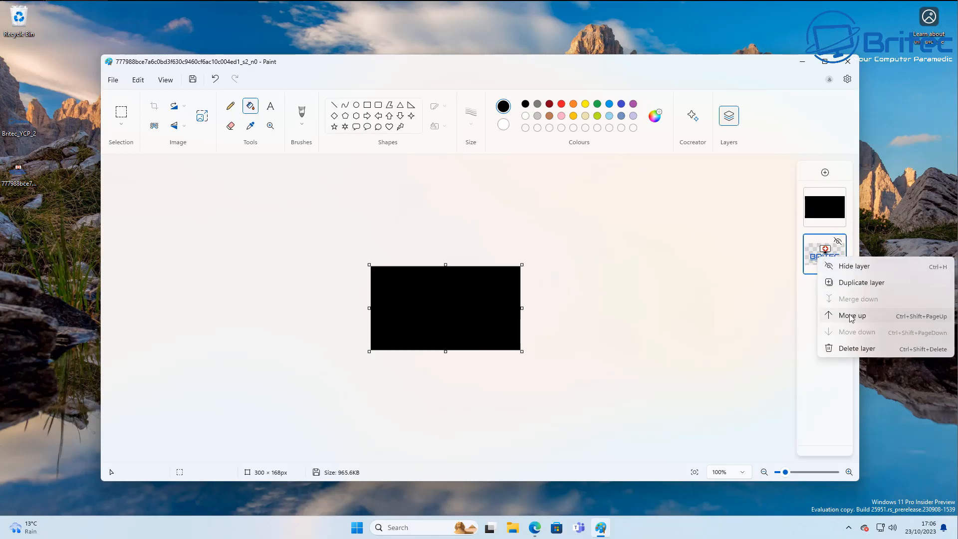
click(851, 316)
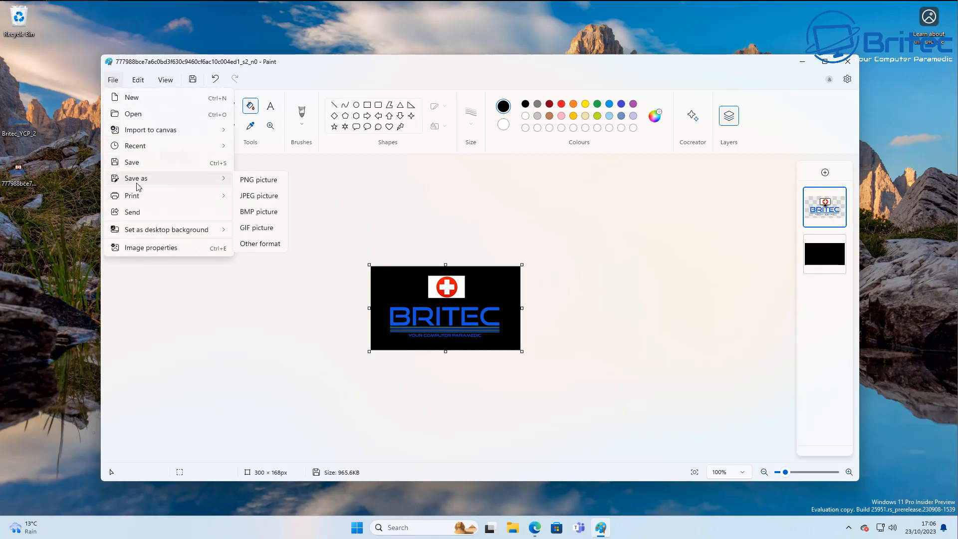
mouse_move(259, 212)
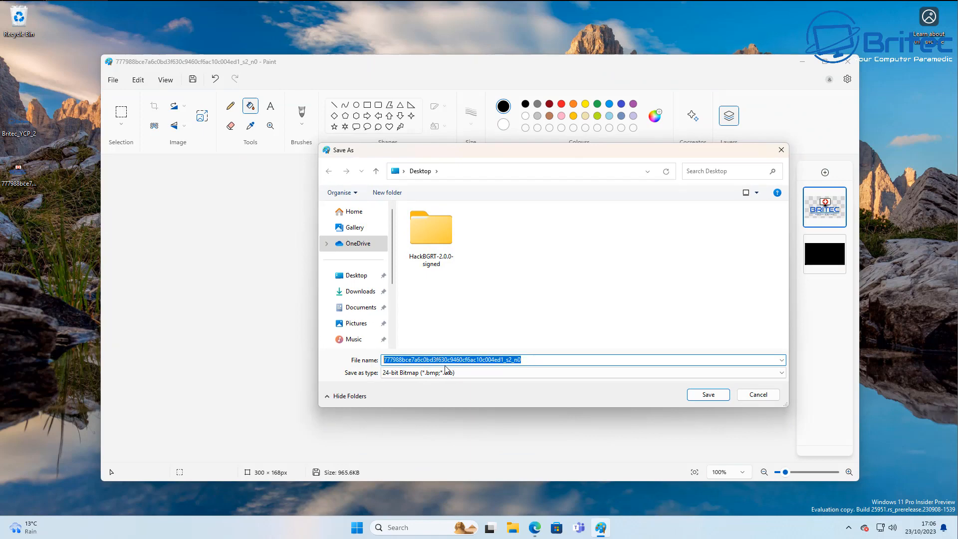
Save the logo as a flattened BMP named test on the Desktop and close Paint.
text(test)
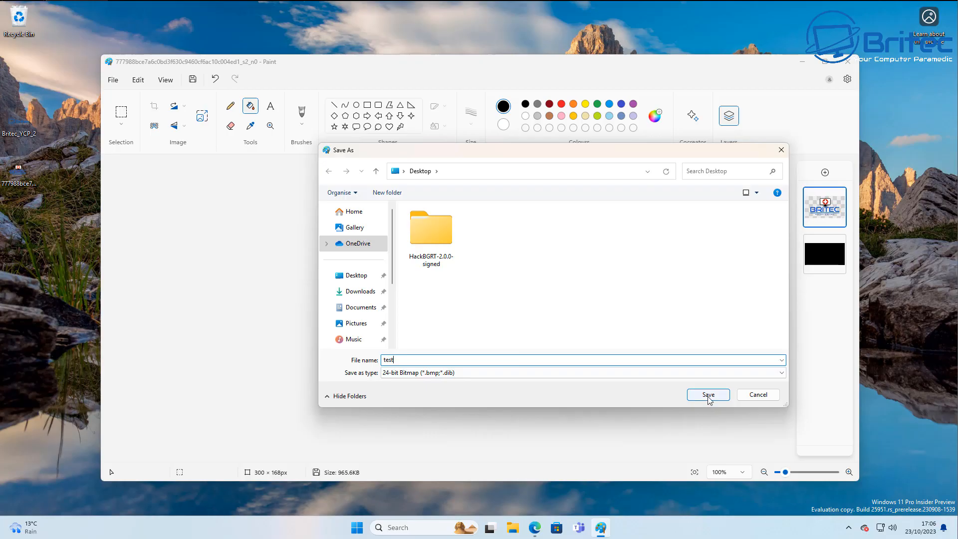
click(707, 395)
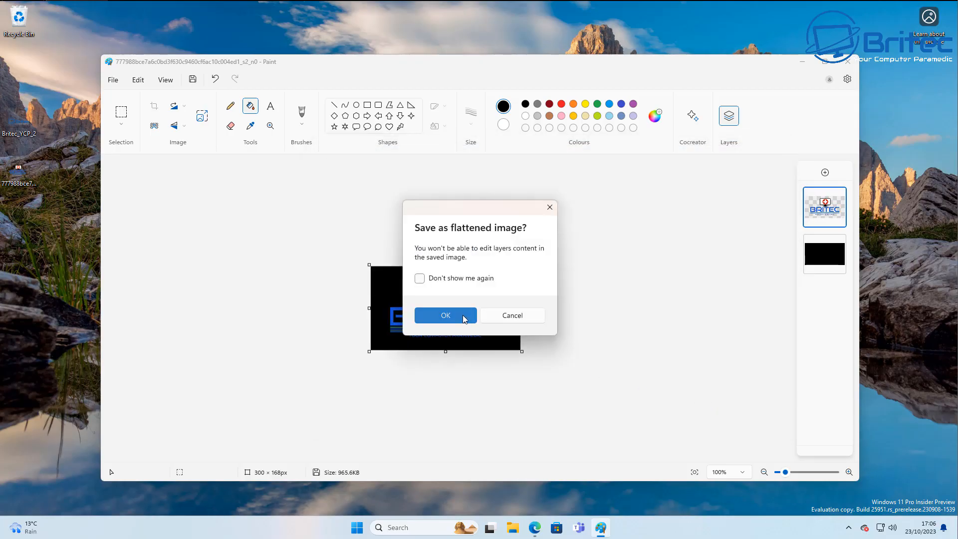
click(445, 315)
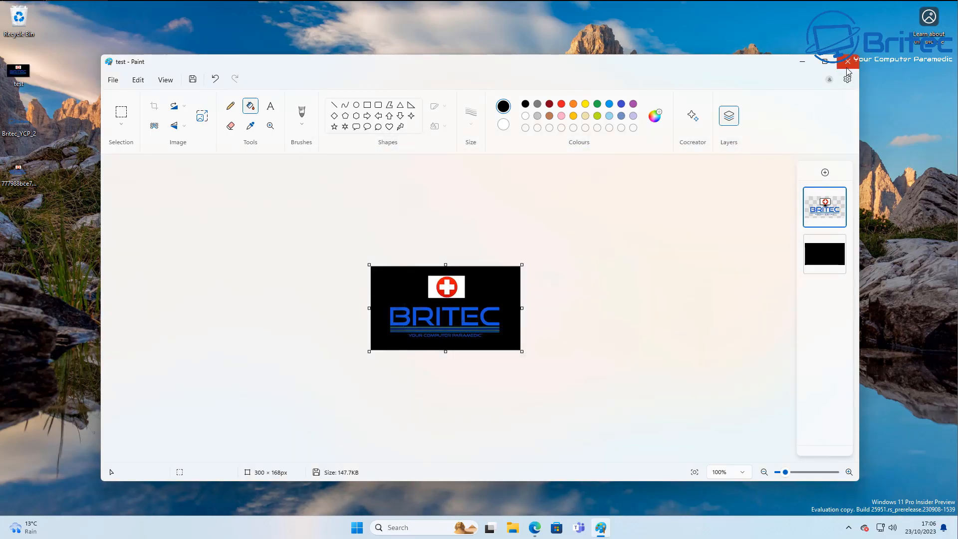
click(847, 61)
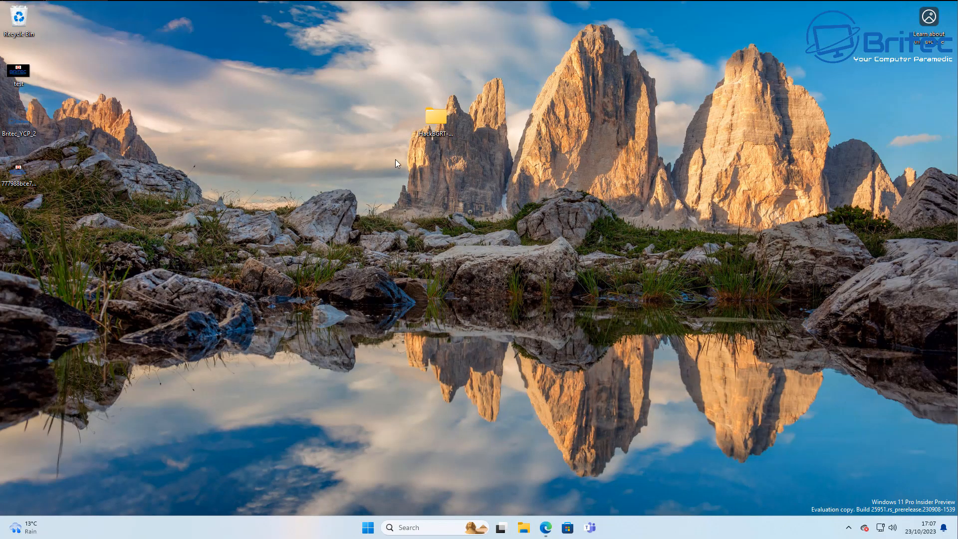
Reach the HackBGRT-2.0.0 folder from the desktop and select the existing splash BMP file.
double_click(434, 116)
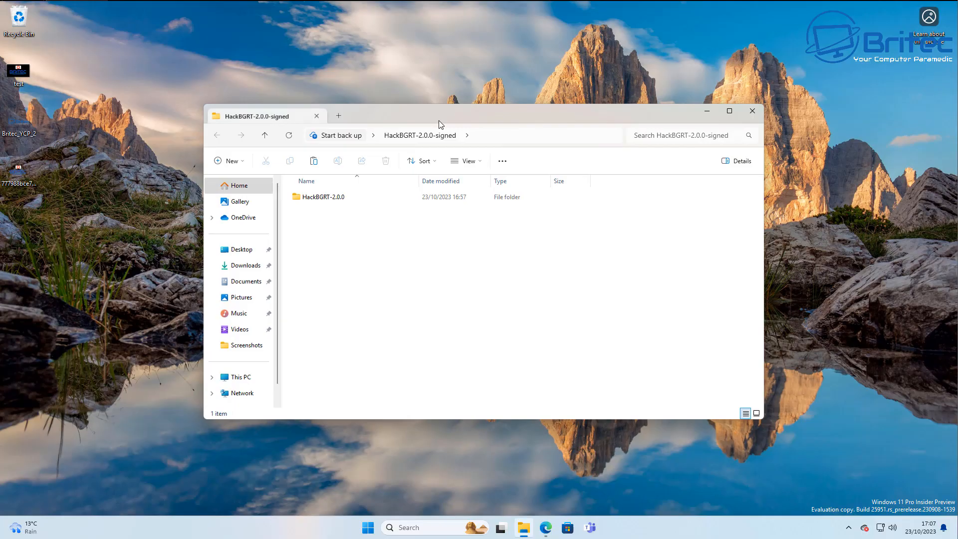
double_click(324, 197)
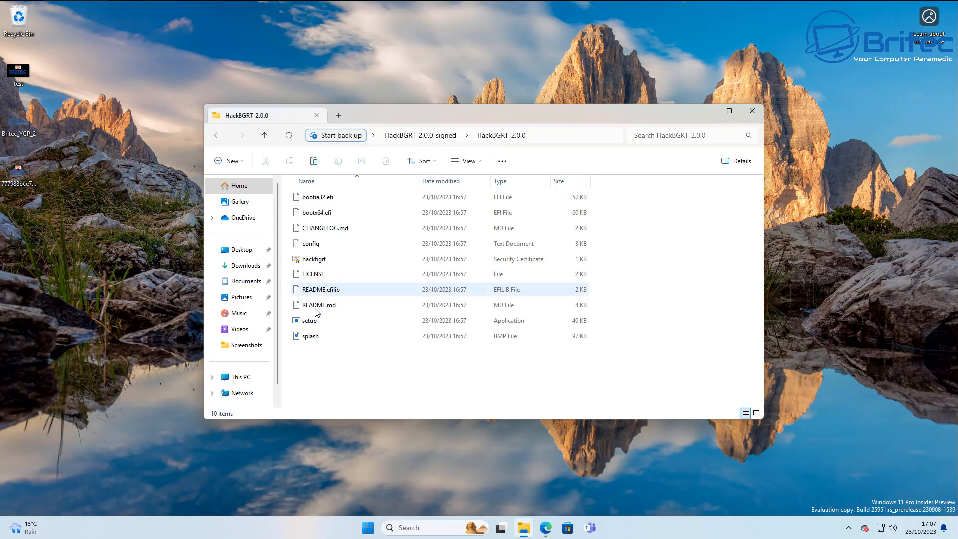
click(310, 336)
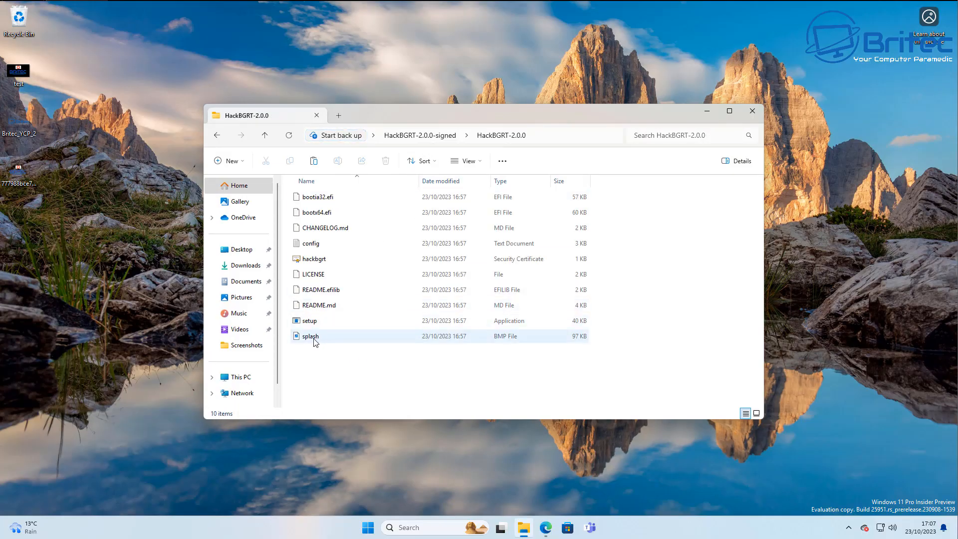
mouse_move(310, 337)
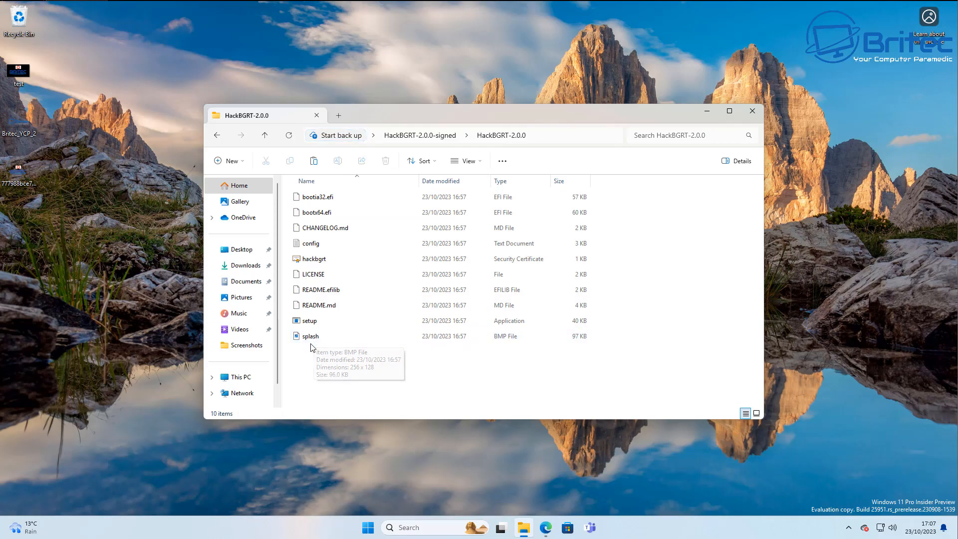
mouse_move(18, 72)
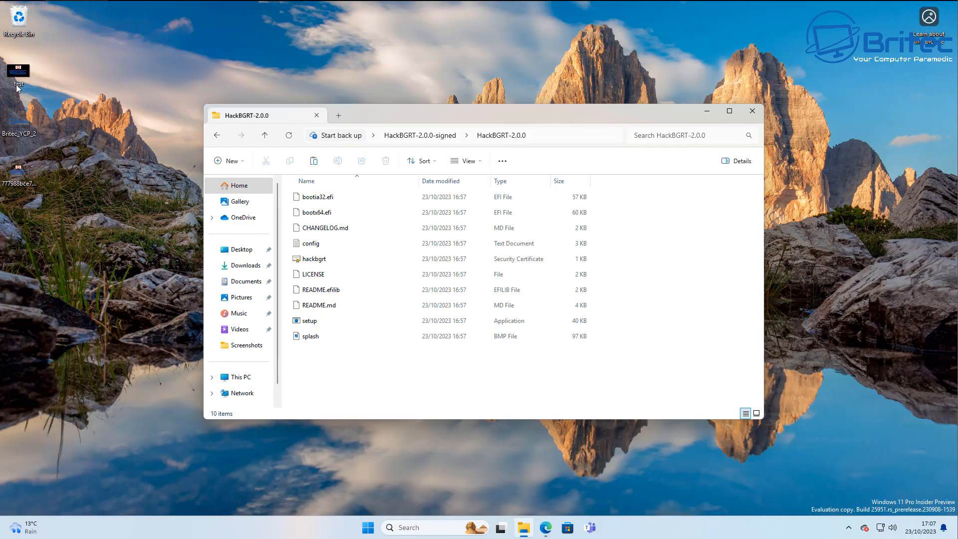
Rename the desktop Britec logo to splash and replace the folder's original splash with it, shown as large thumbnails.
right_click(18, 70)
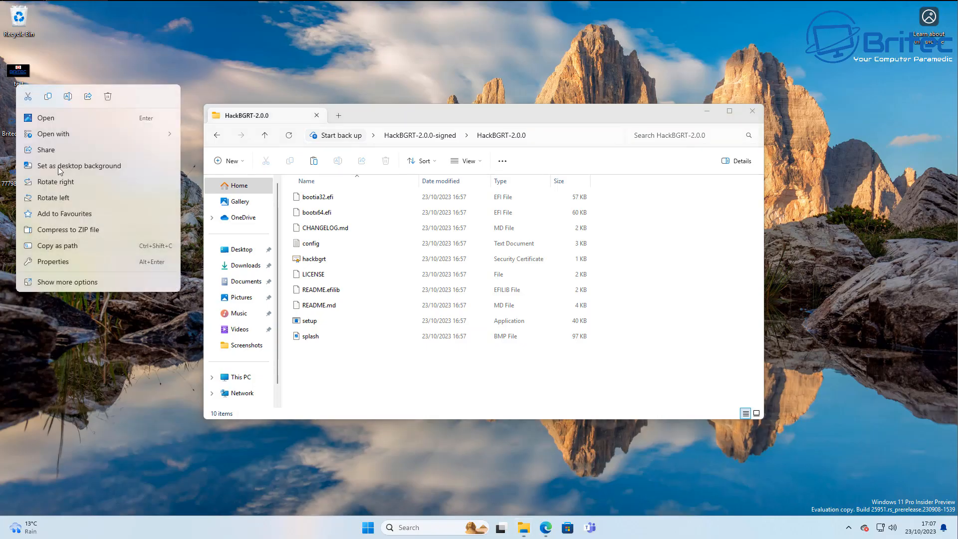
mouse_move(67, 97)
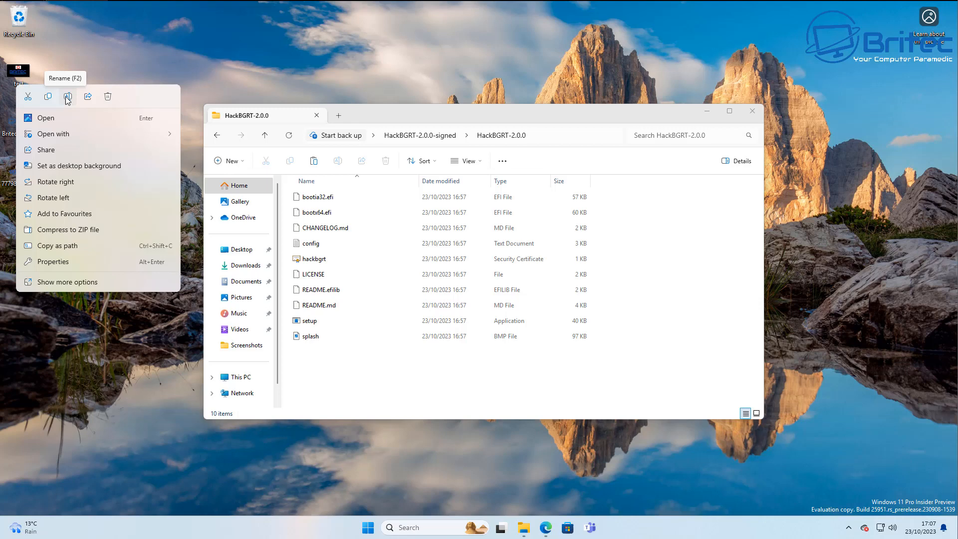
click(67, 96)
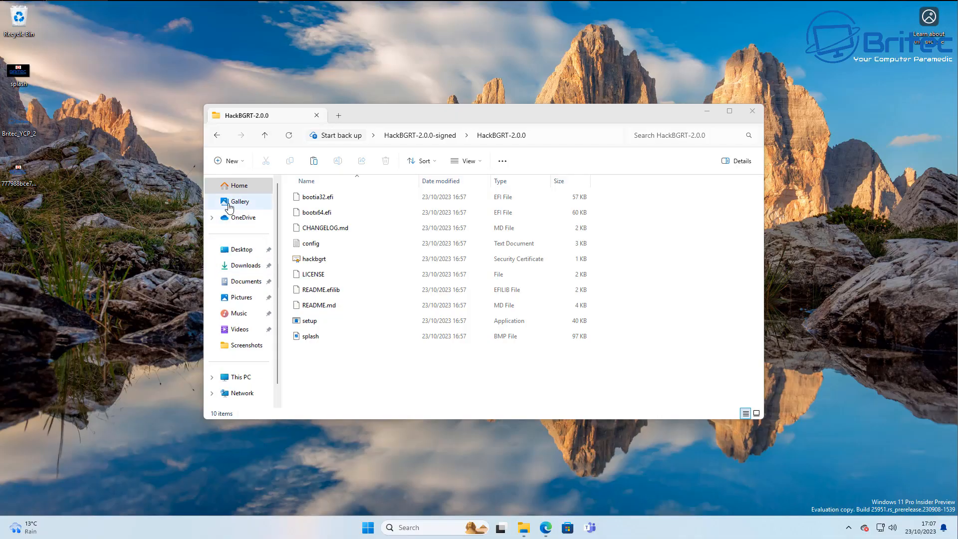
mouse_move(468, 161)
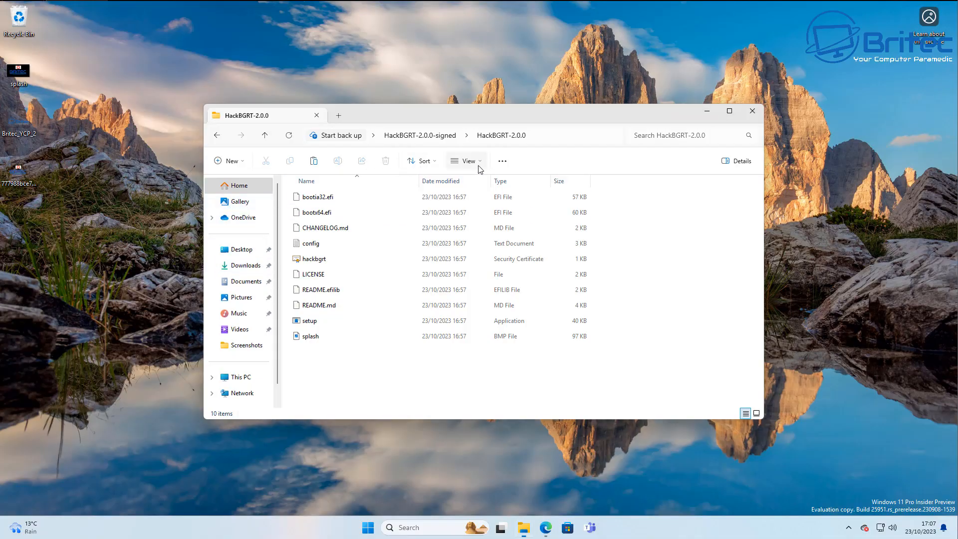
click(466, 161)
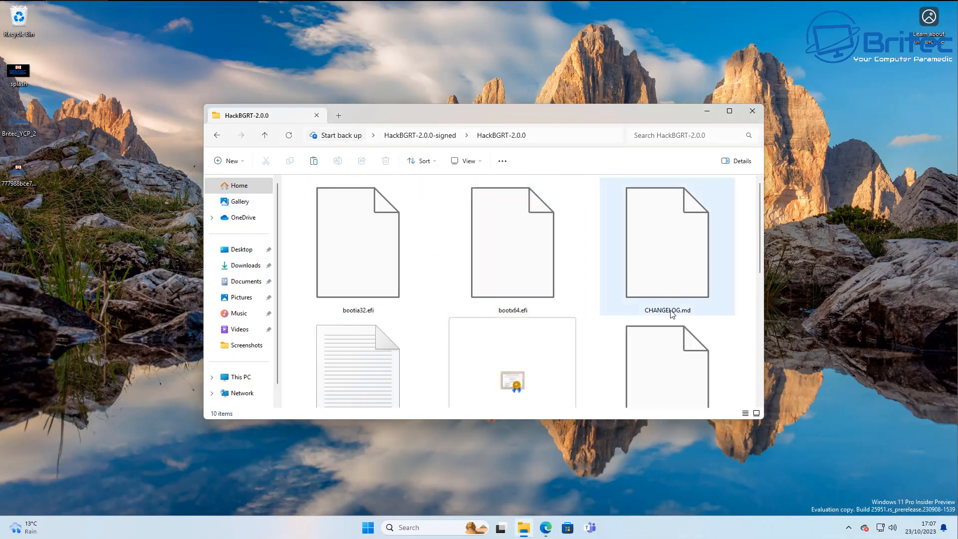
scroll(down, 3)
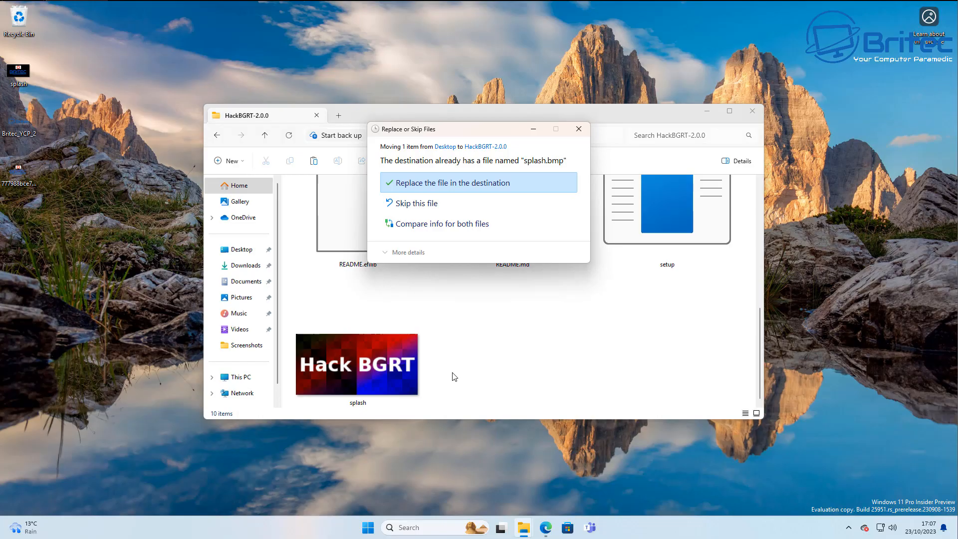
click(453, 182)
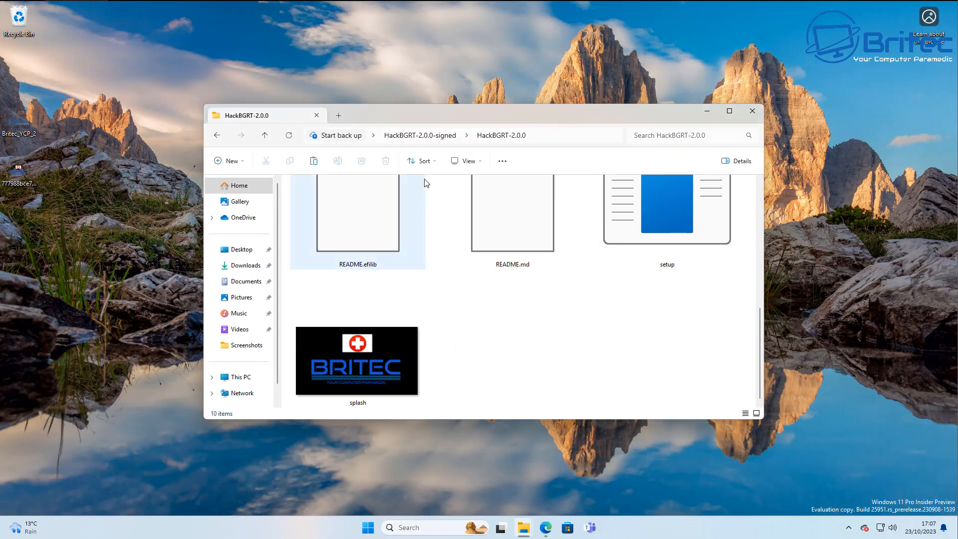
click(625, 361)
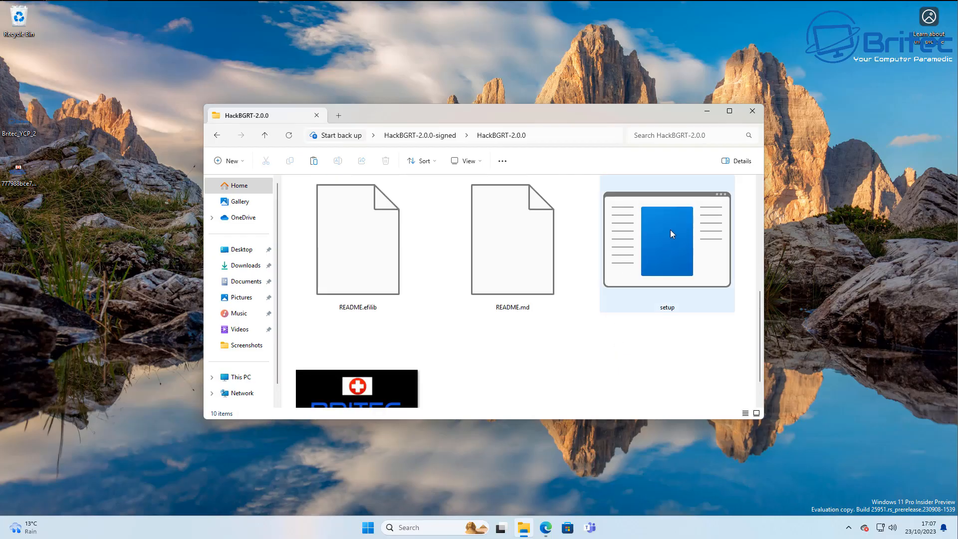
Launch HackBGRT setup.exe, passing SmartScreen's Run anyway and the User Account Control prompt.
right_click(667, 233)
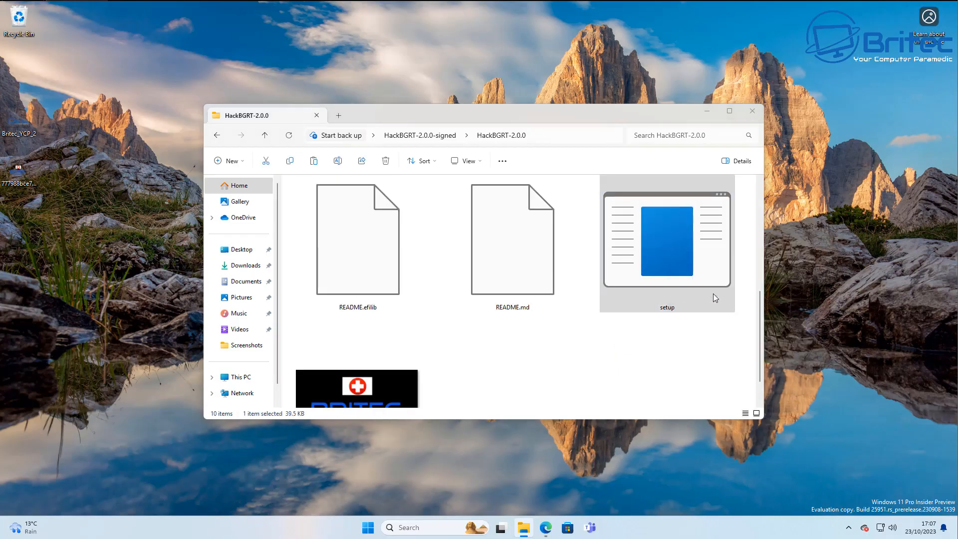
double_click(667, 238)
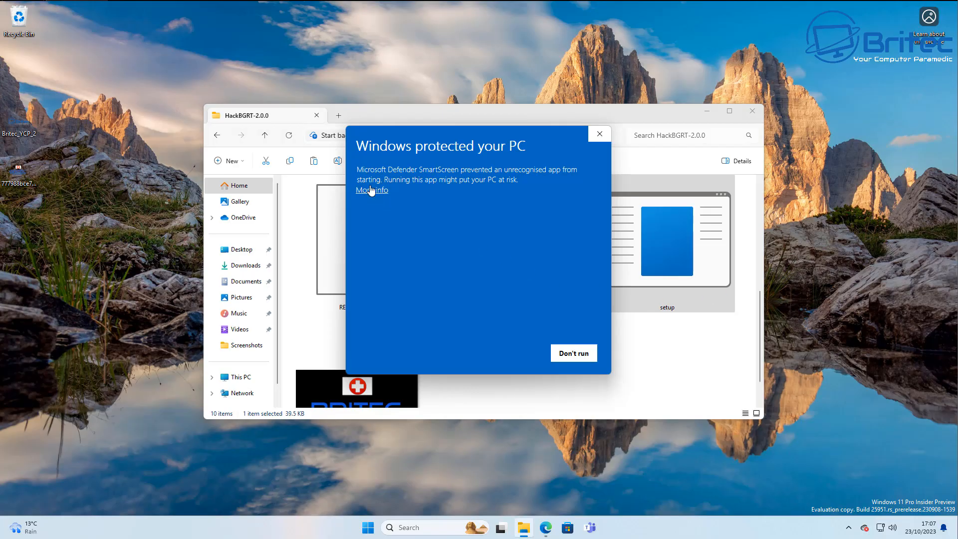
click(372, 189)
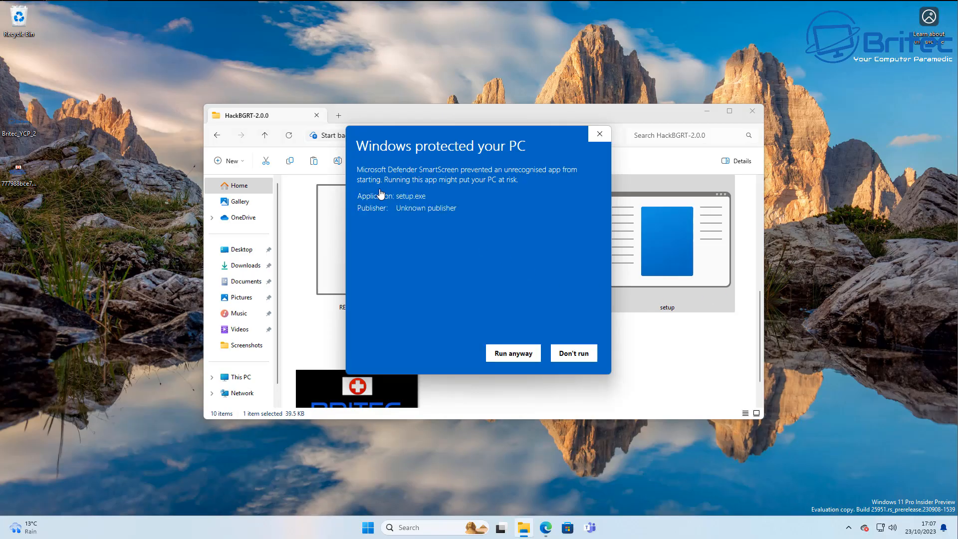
click(513, 352)
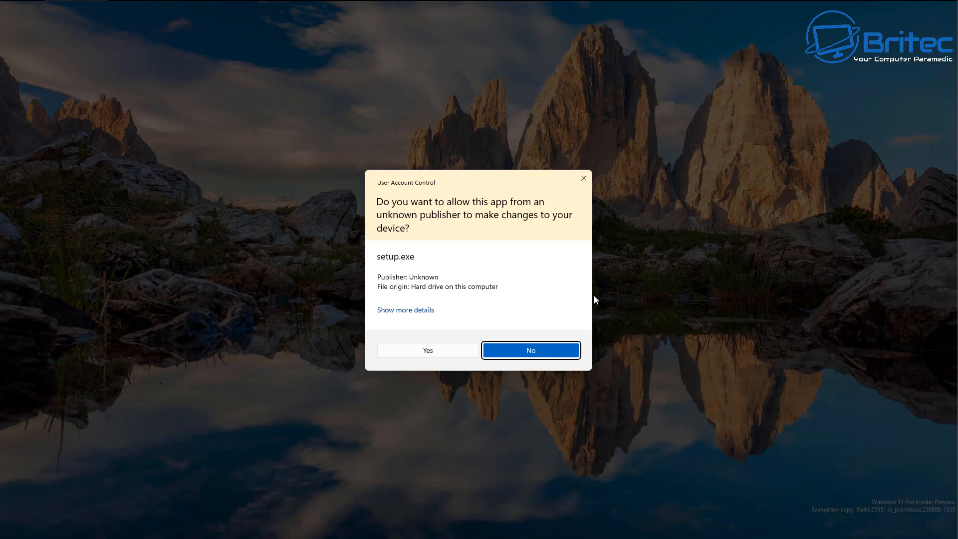
click(427, 351)
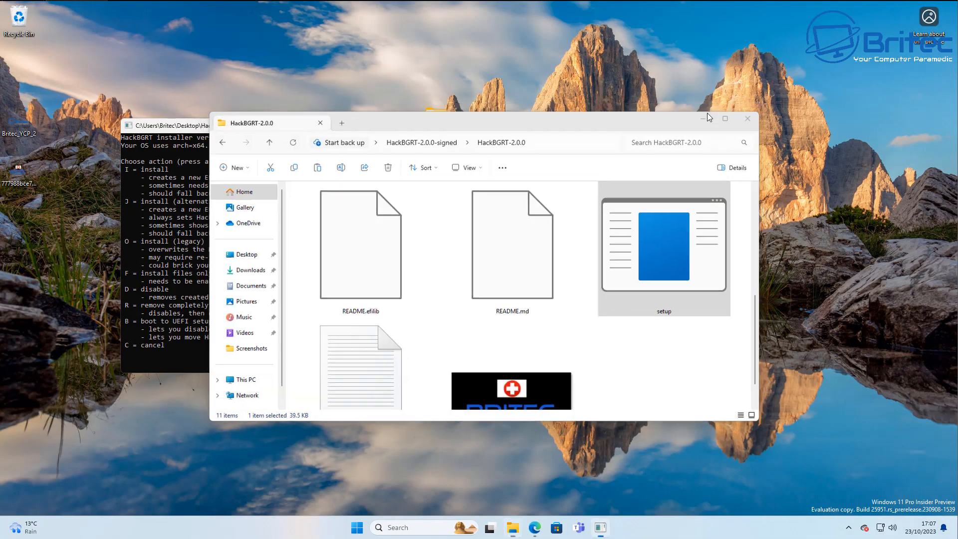
Bring the HackBGRT installer console to the front, ready for the install key.
double_click(664, 239)
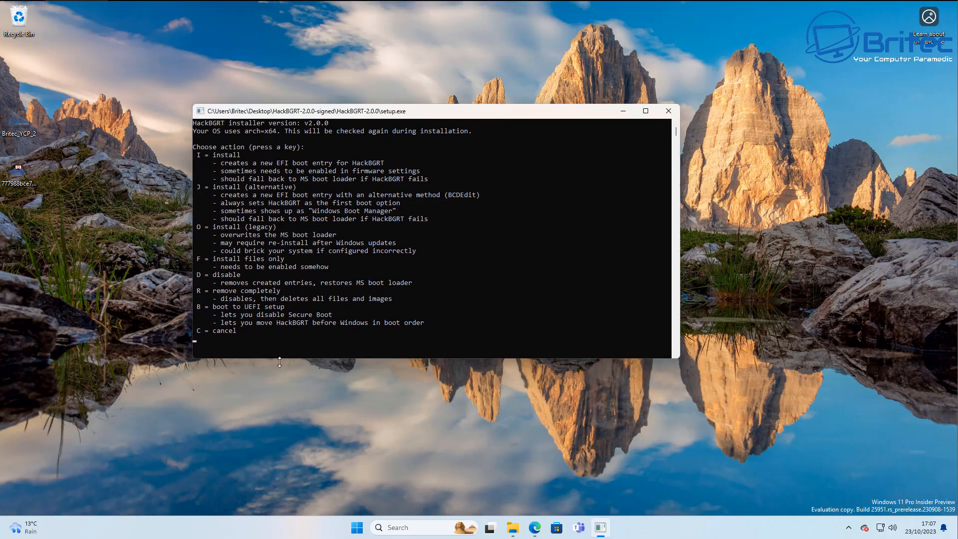
mouse_move(201, 162)
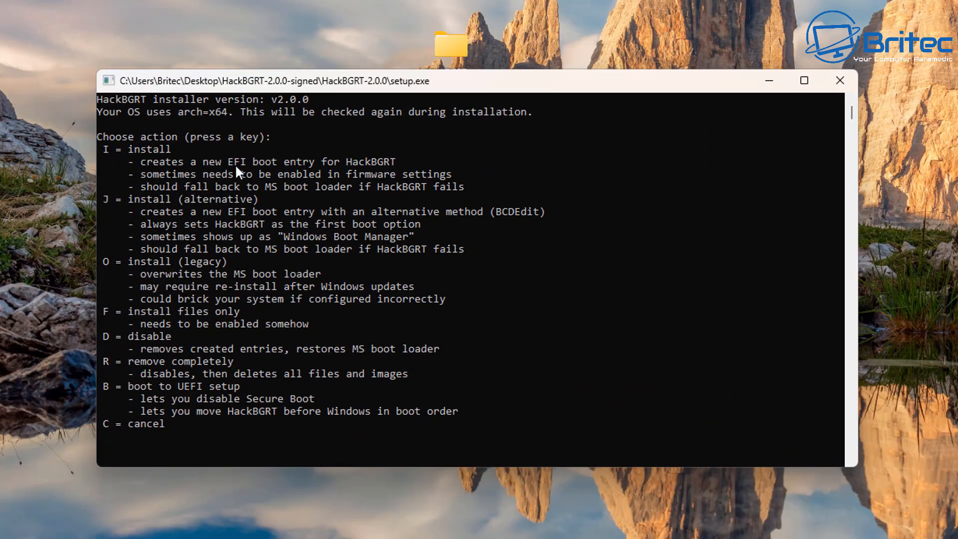
mouse_move(552, 483)
text(i)
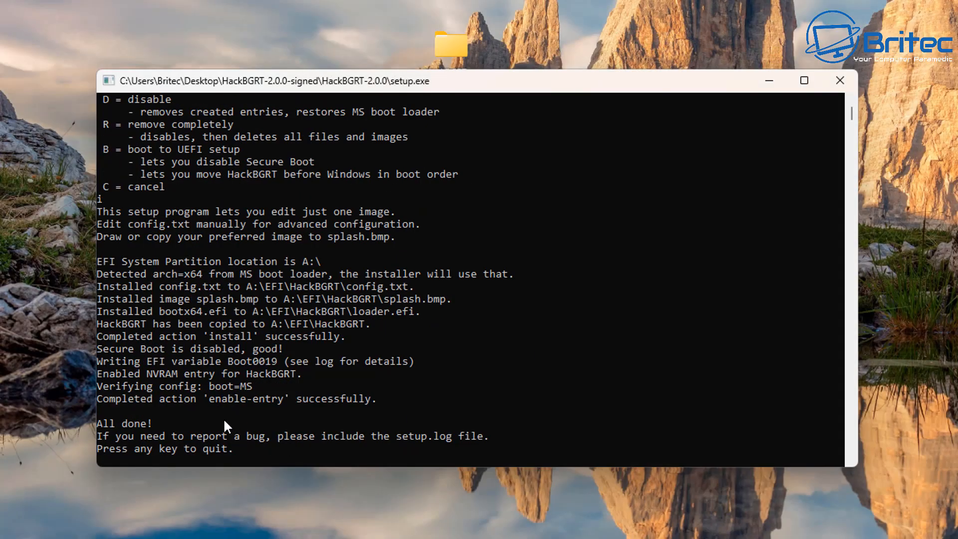
mouse_move(101, 435)
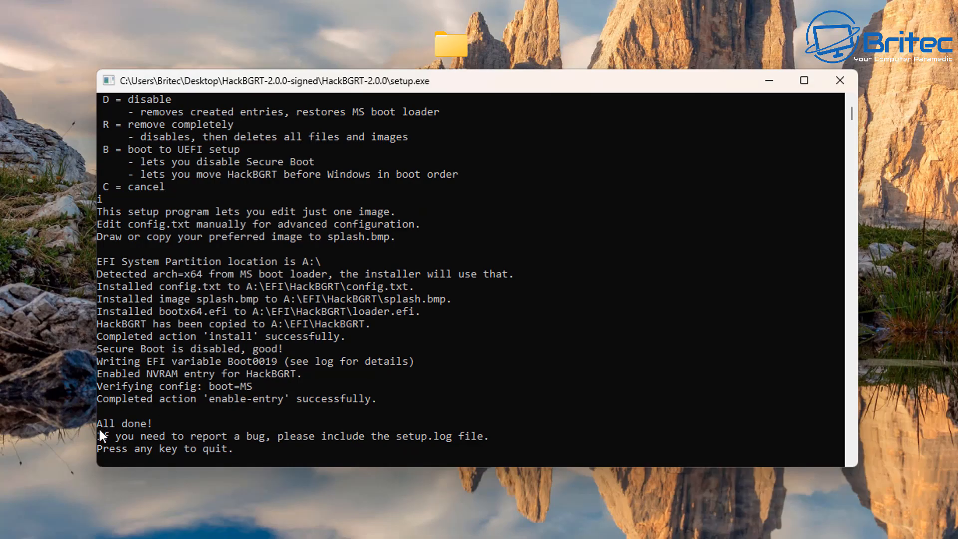
mouse_move(467, 460)
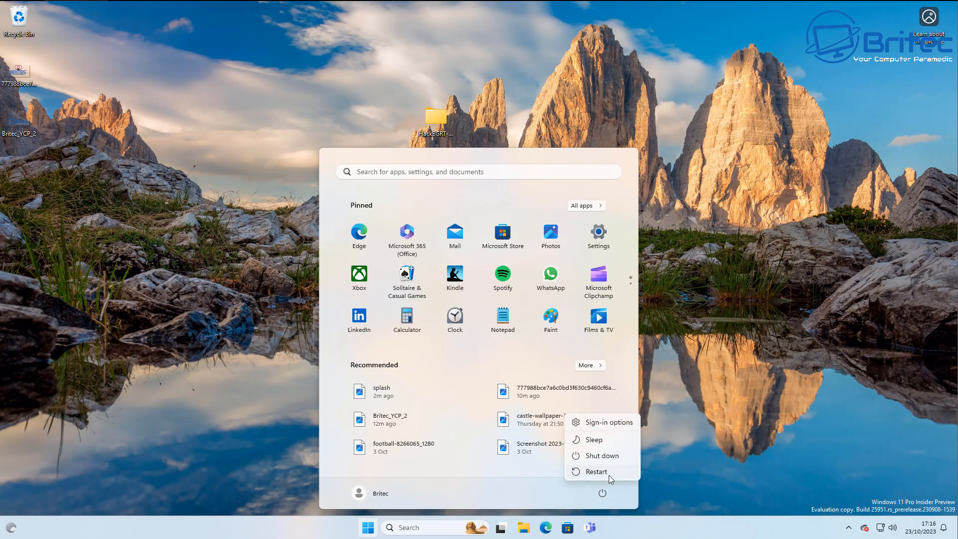
Restart the computer to boot with the new Britec logo.
click(595, 471)
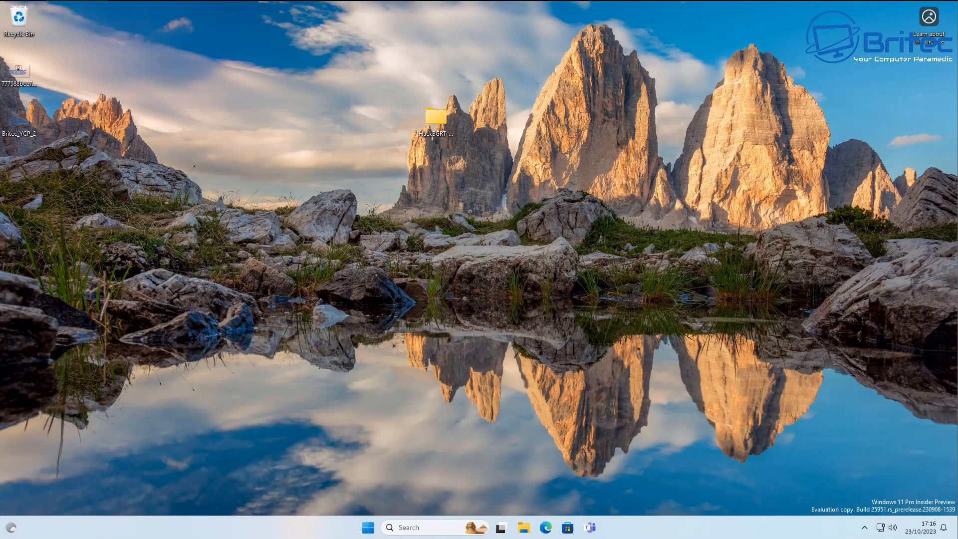
mouse_move(755, 464)
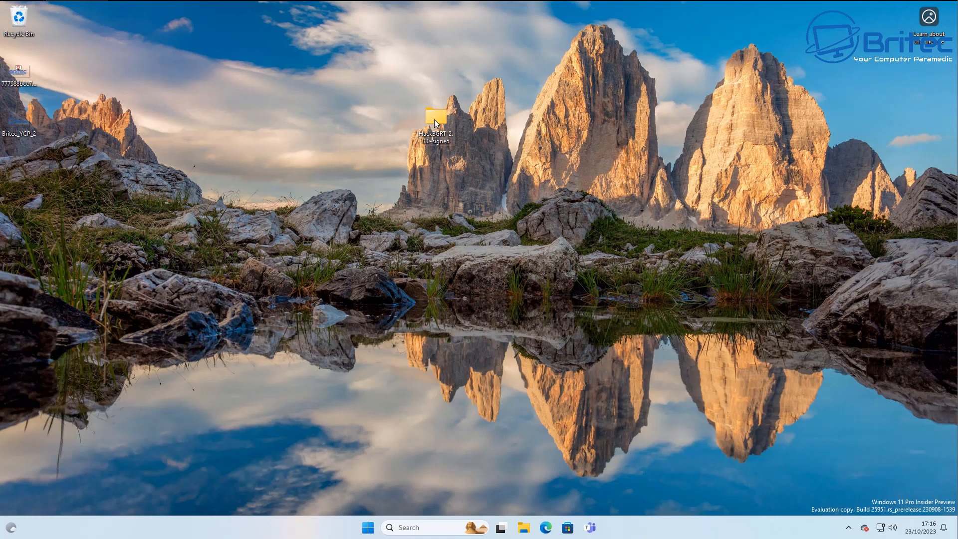
Reopen the HackBGRT-2.0.0 folder from the desktop and run setup.exe again.
double_click(434, 122)
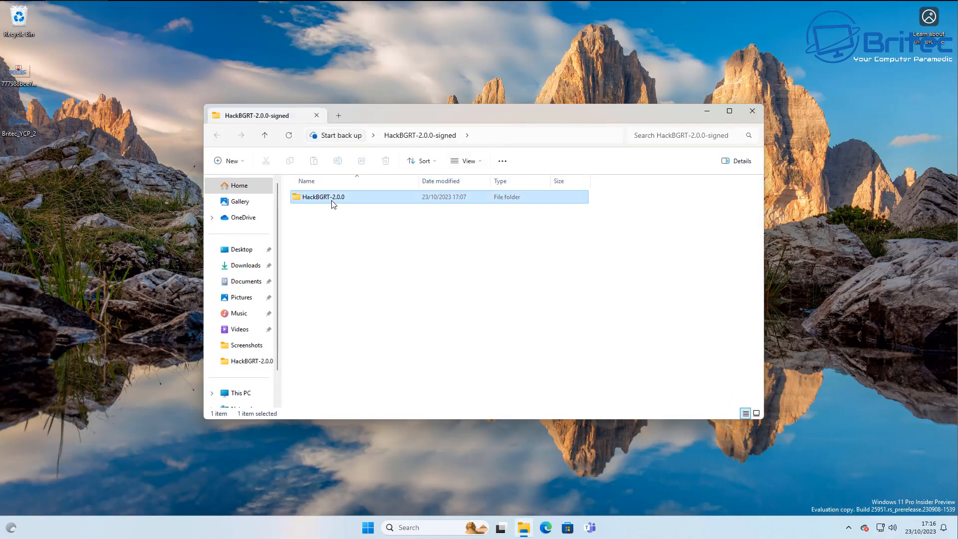
double_click(322, 196)
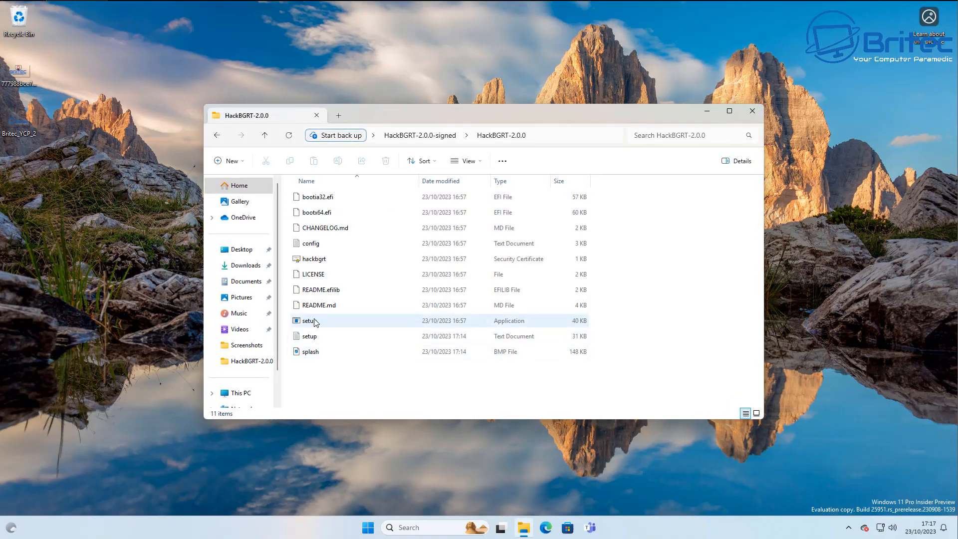
right_click(308, 320)
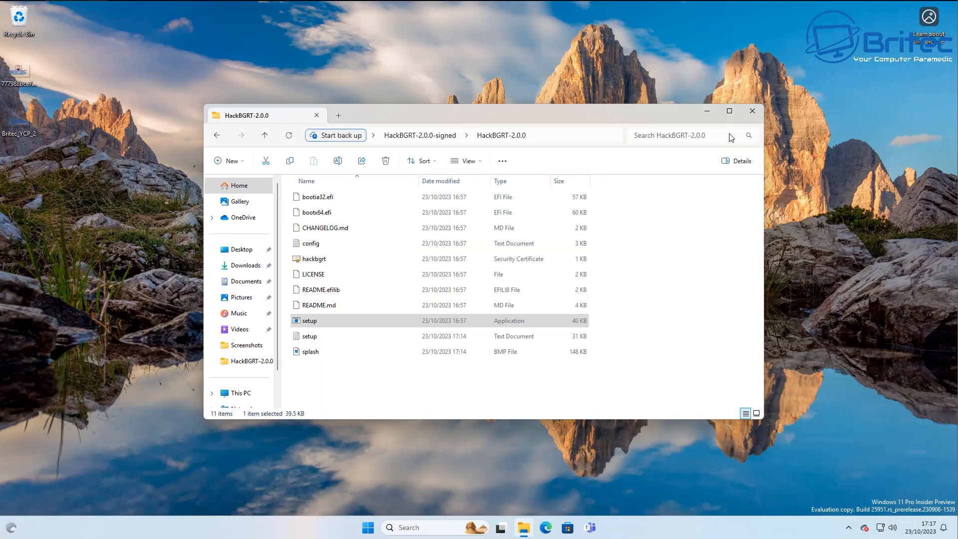
double_click(309, 321)
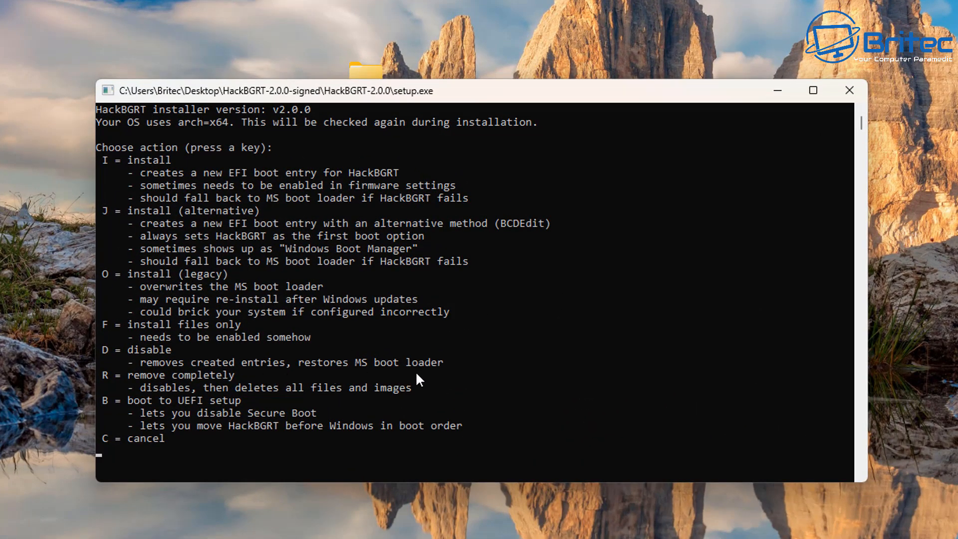
mouse_move(430, 377)
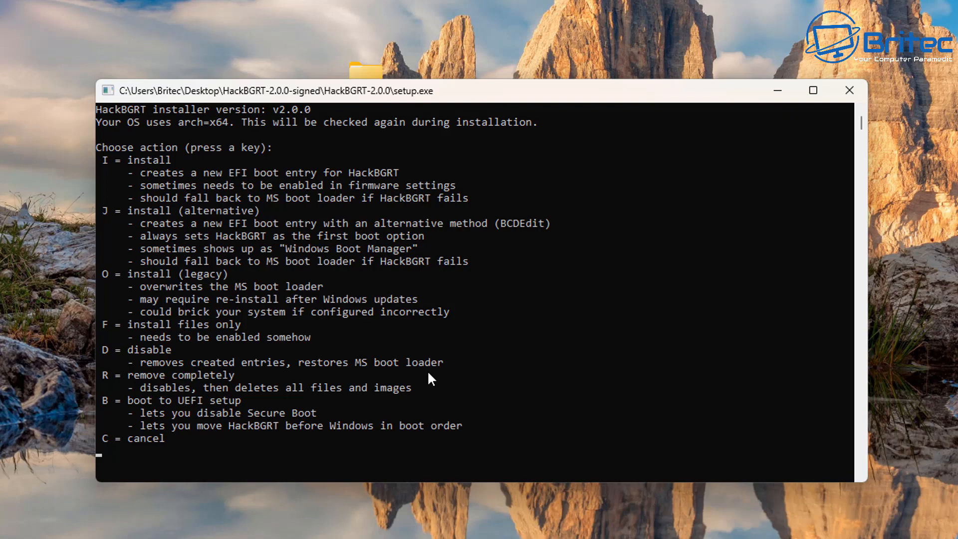
mouse_move(186, 377)
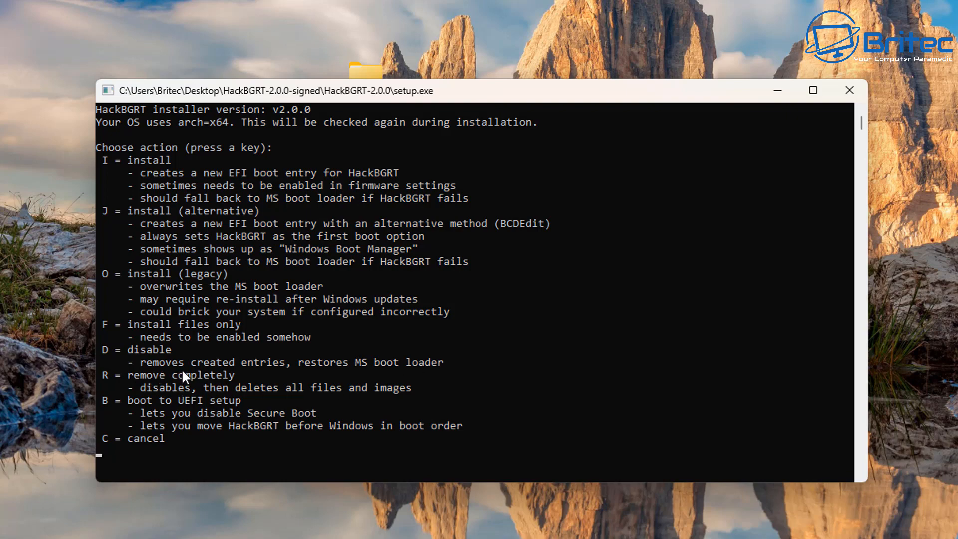
mouse_move(343, 377)
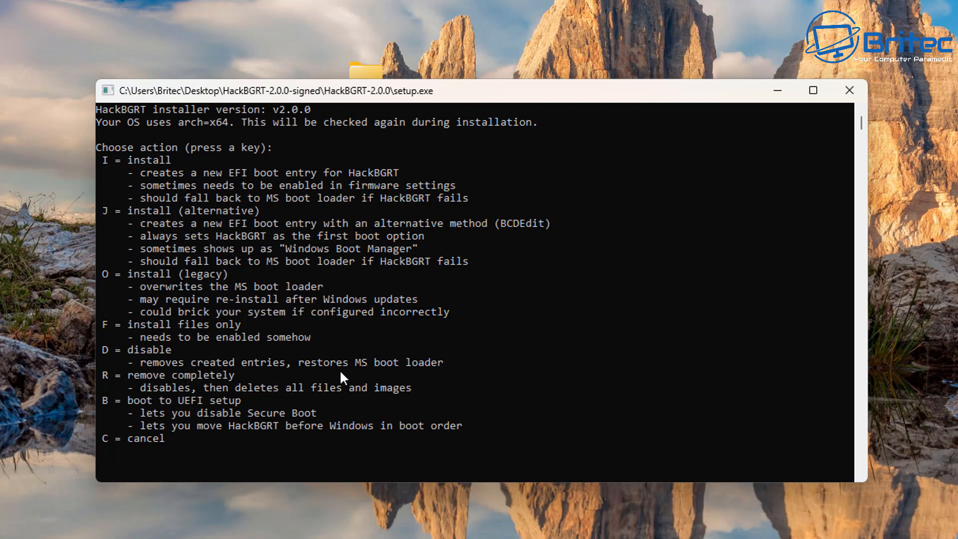
mouse_move(427, 380)
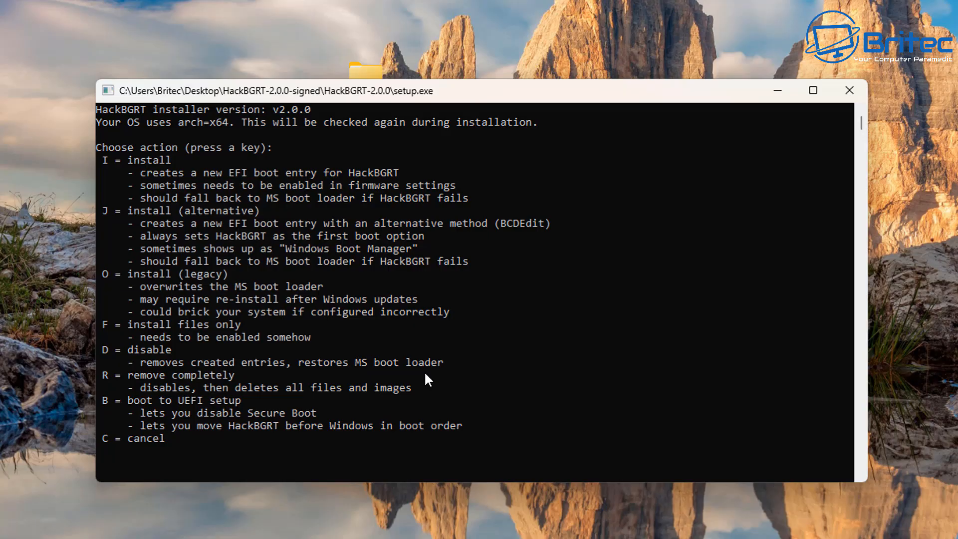
mouse_move(427, 377)
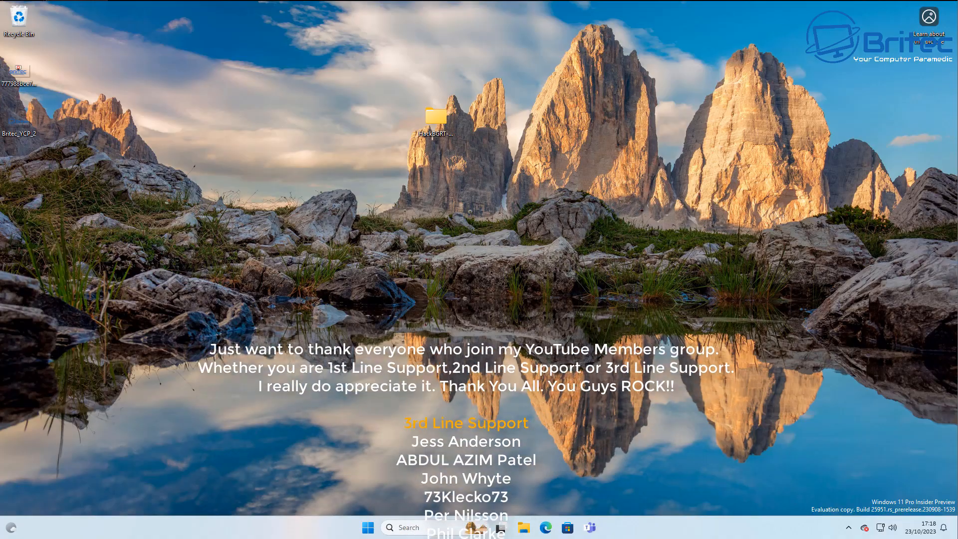
Return to the clear Windows desktop after closing the setup console.
scroll(up, 3)
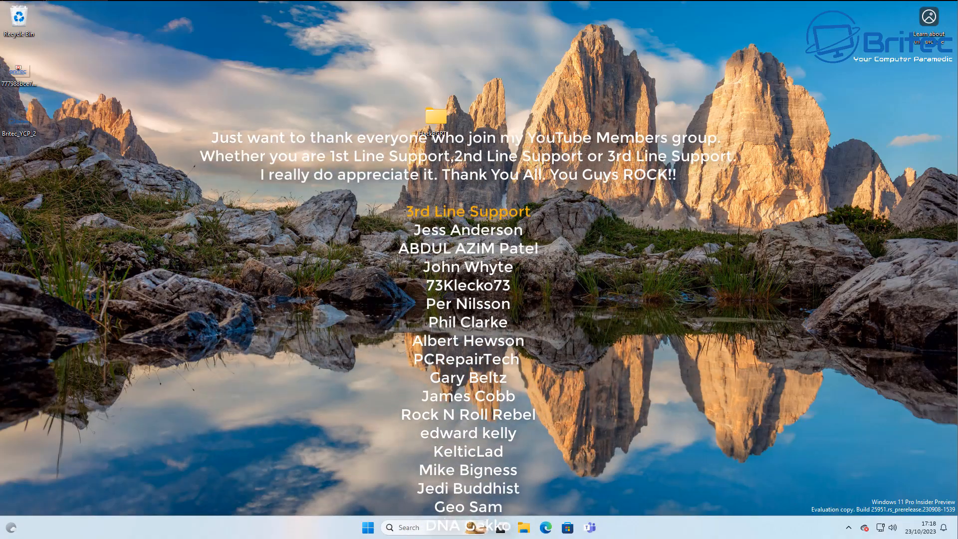